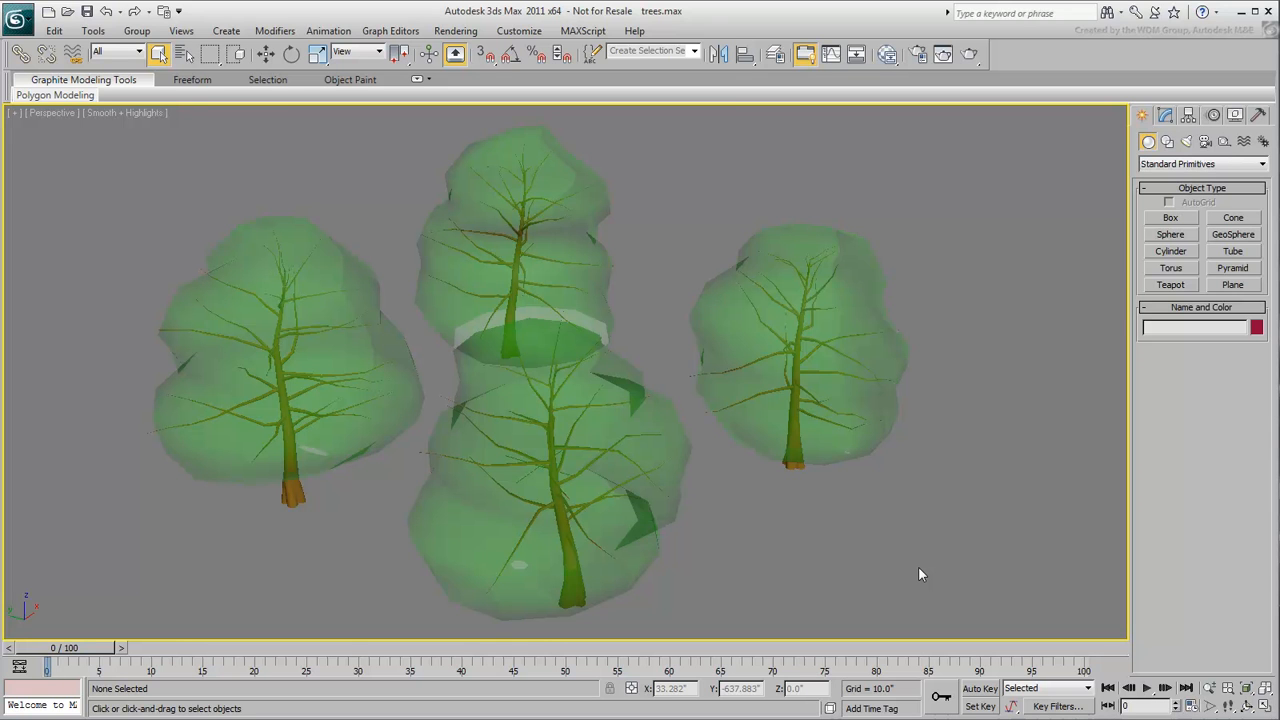
pyautogui.moveTo(906, 572)
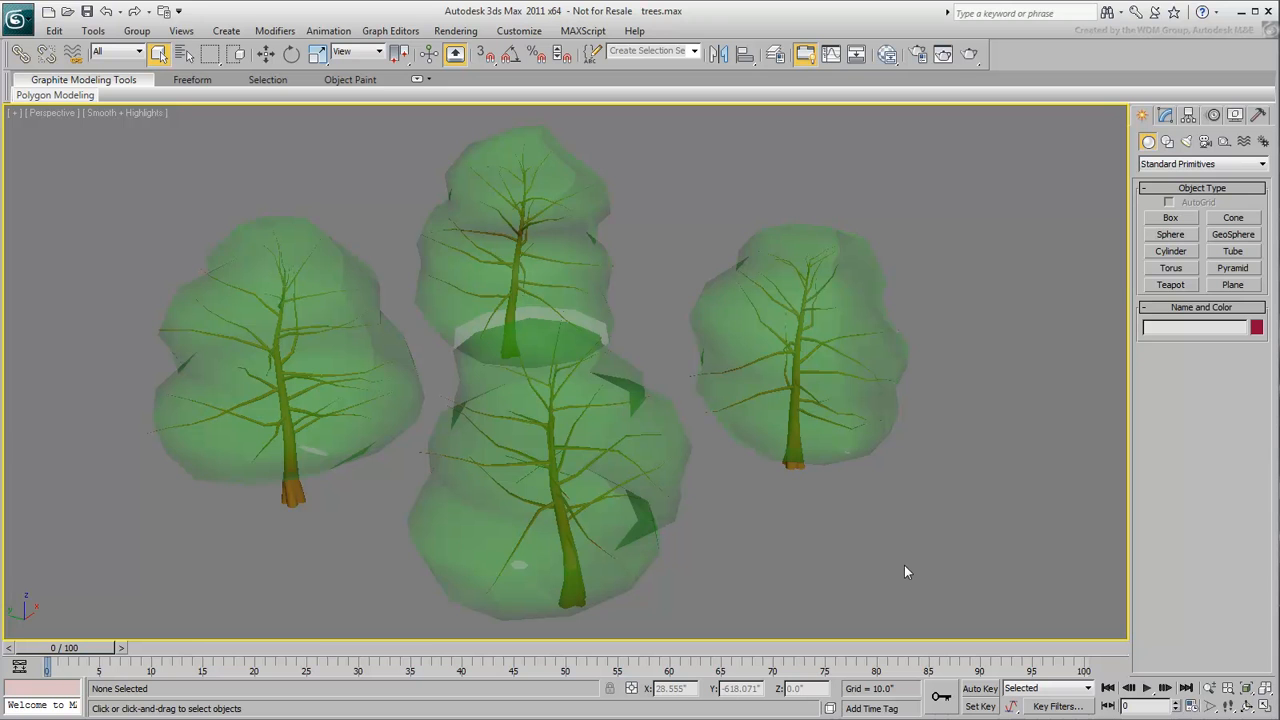
# Show the Modify panel and pull the Perspective view back, leaving space right of the trees
pyautogui.click(1166, 115)
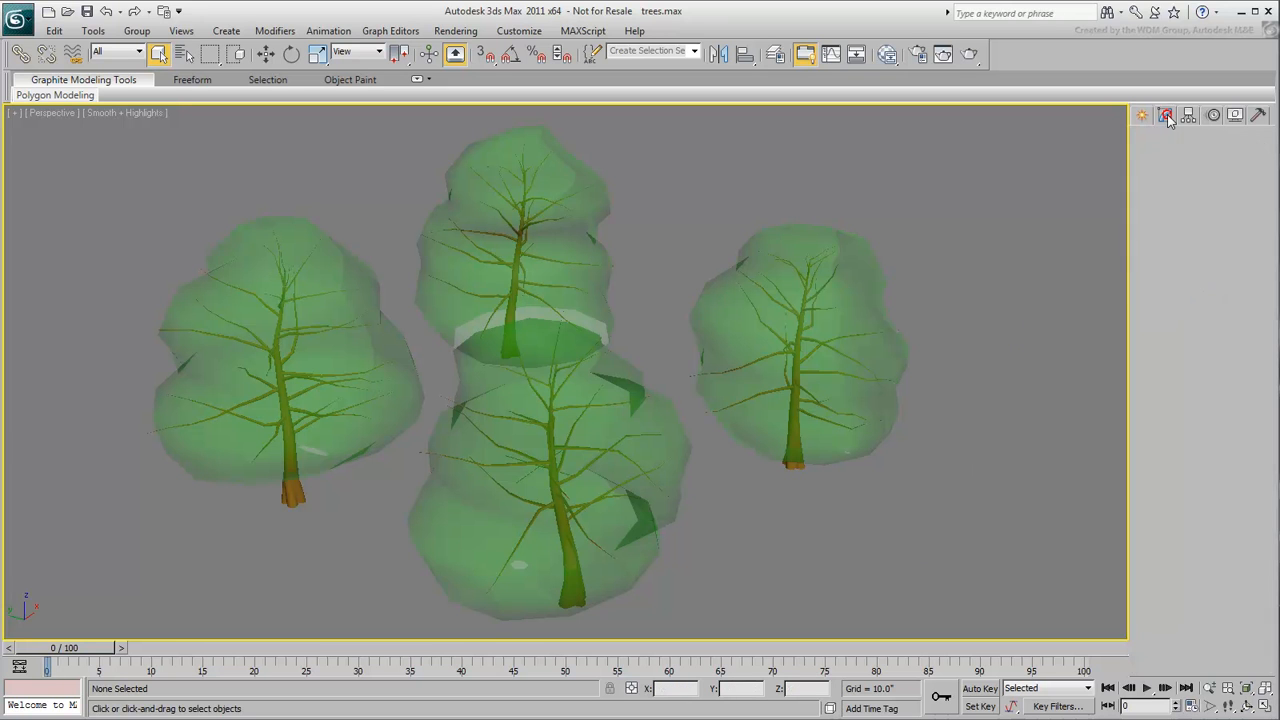
pyautogui.click(1165, 114)
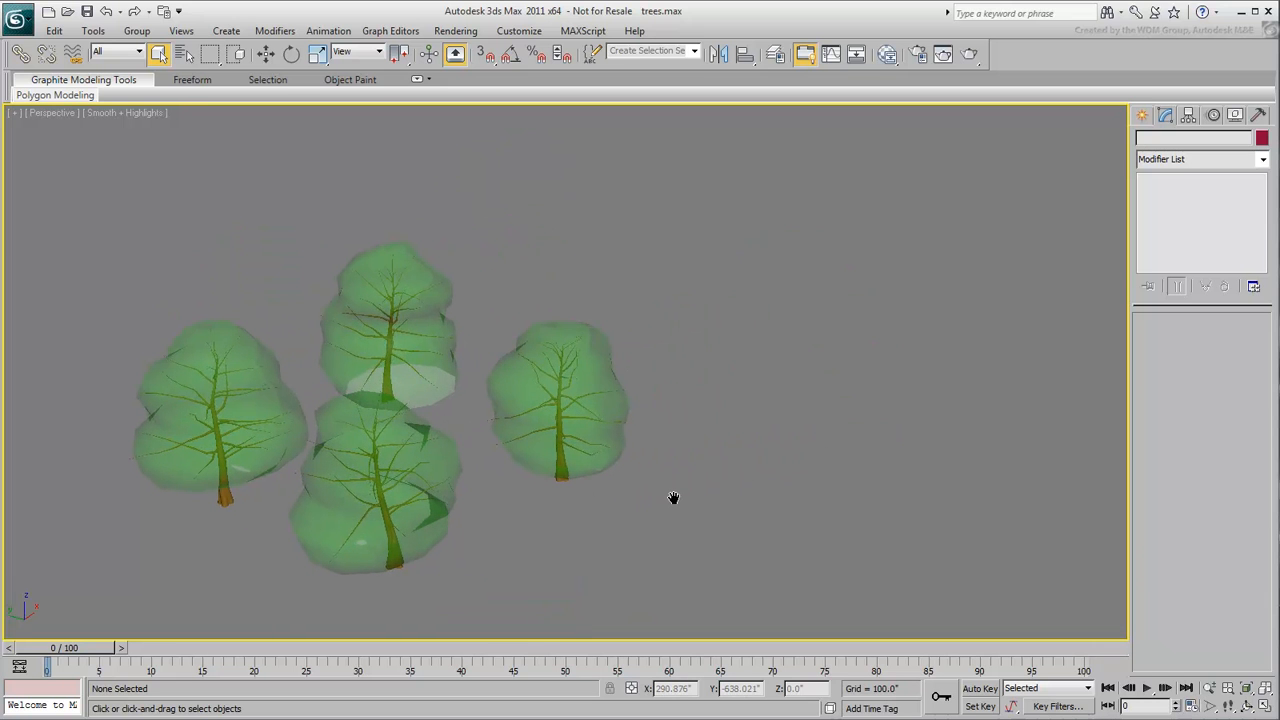
pyautogui.moveTo(1067, 230)
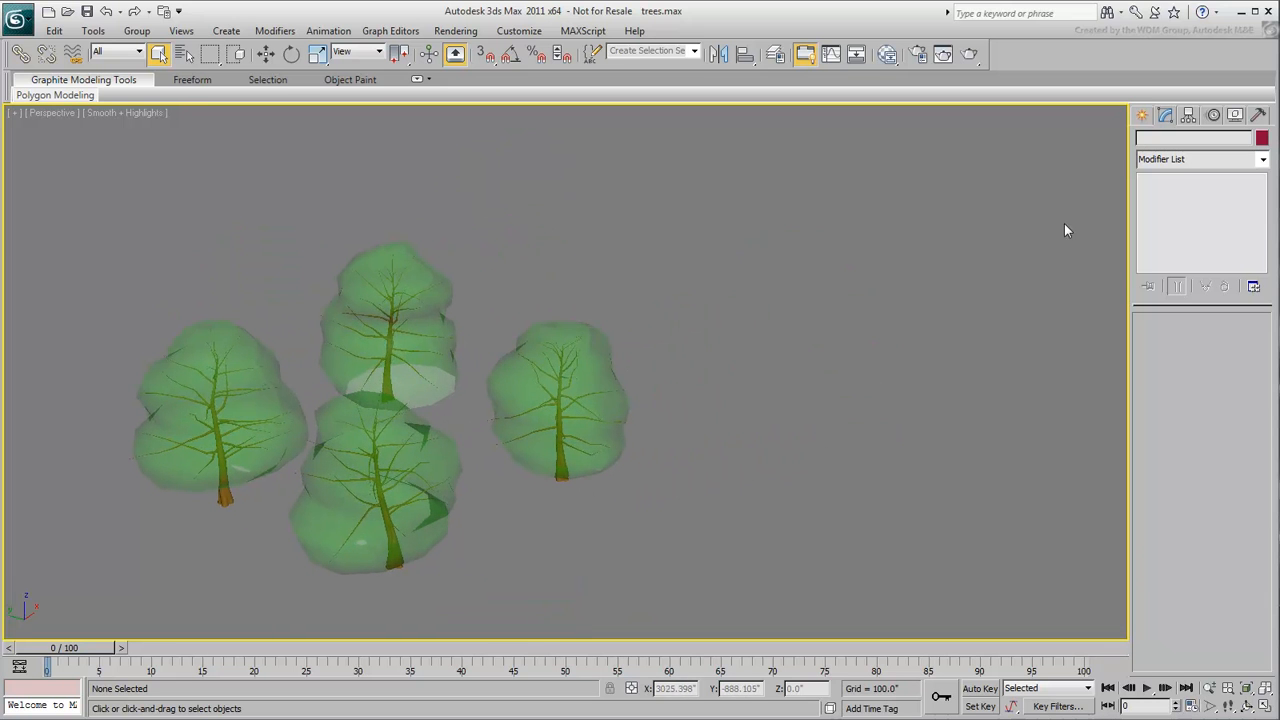
# Create mental ray proxy mrProxy001 beside the trees and pick Oak-Winter as its source
pyautogui.click(1197, 163)
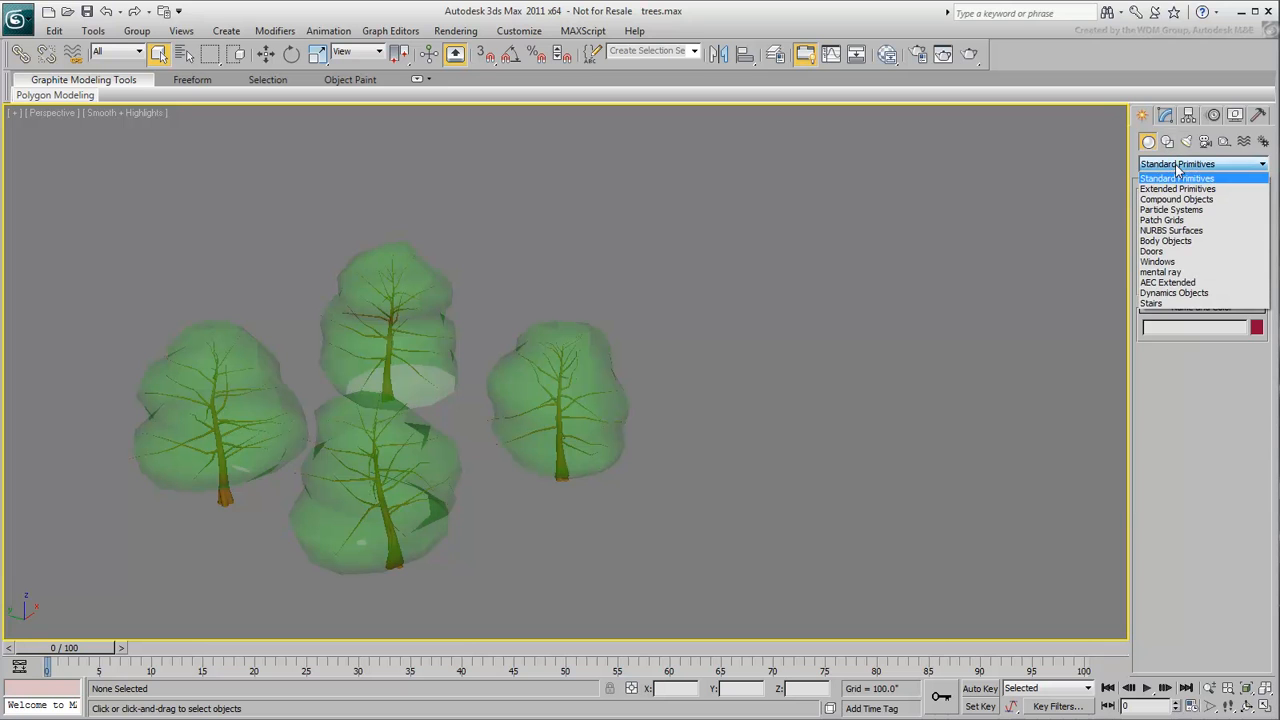
pyautogui.click(1161, 272)
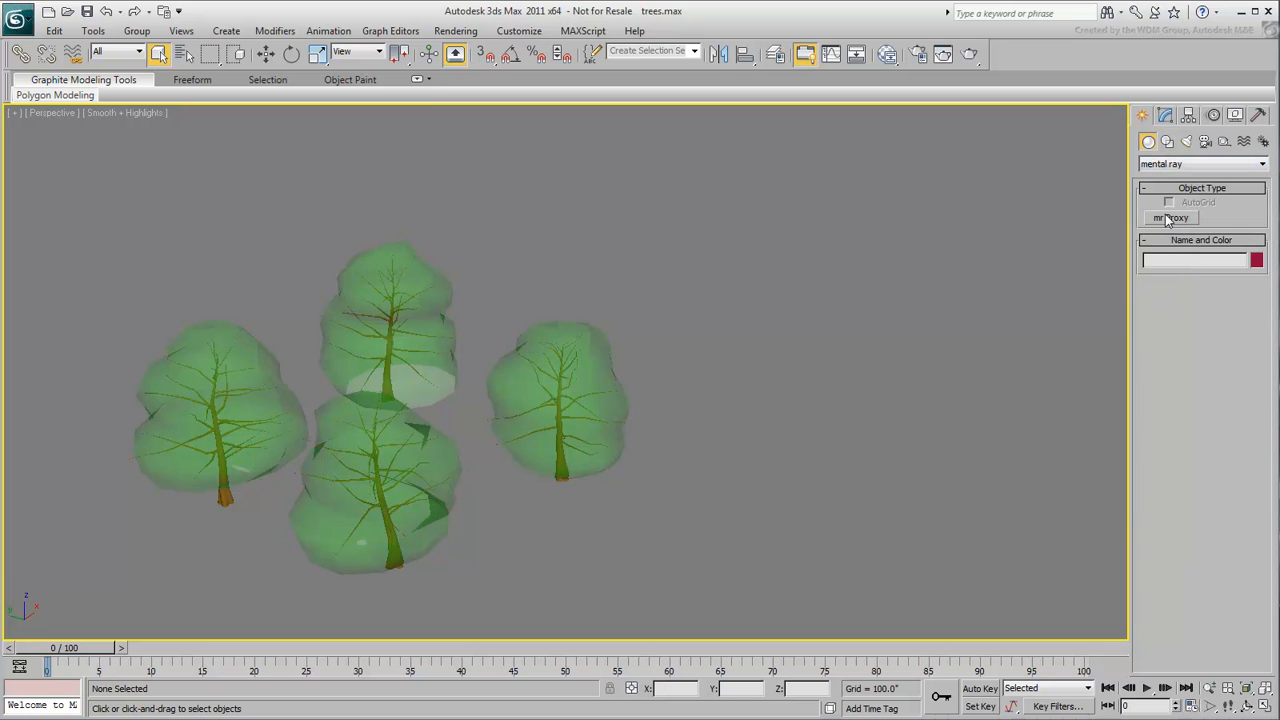
pyautogui.click(1170, 218)
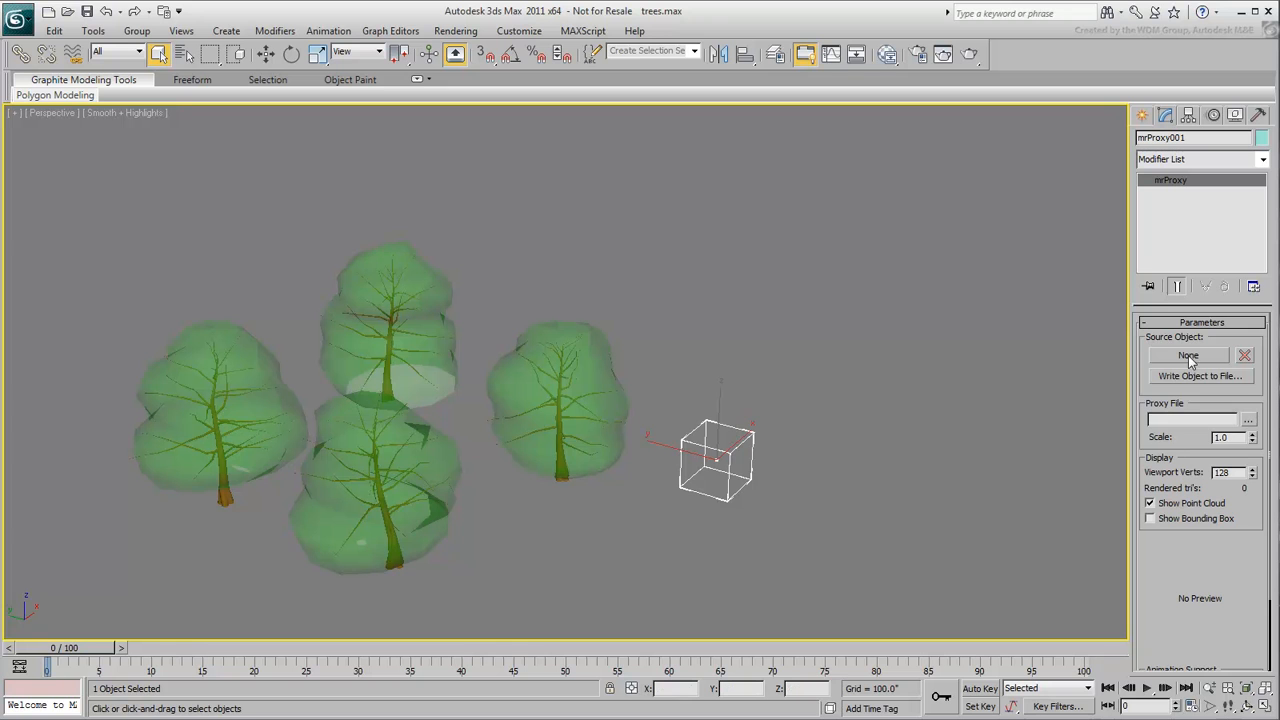
pyautogui.click(1188, 356)
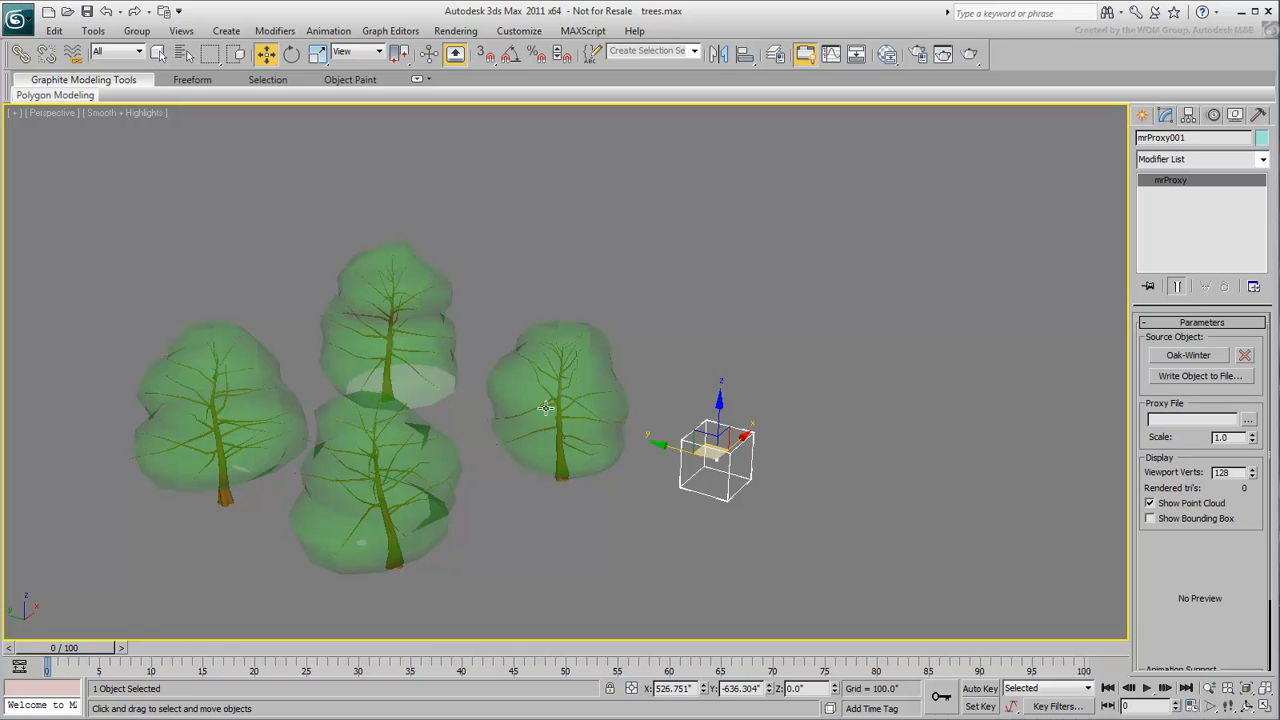
# Write the winter tree proxy to mr-proxies as MyProxyTree-Winter
pyautogui.click(1199, 375)
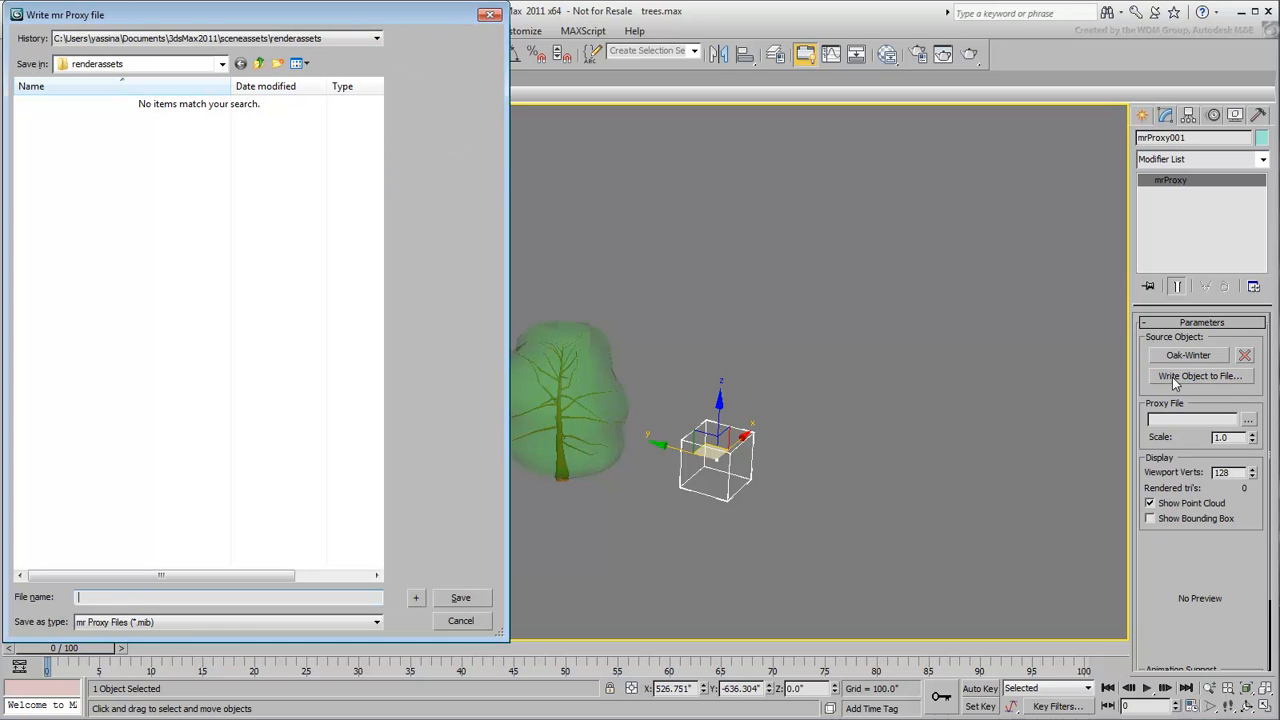
pyautogui.moveTo(1173, 380)
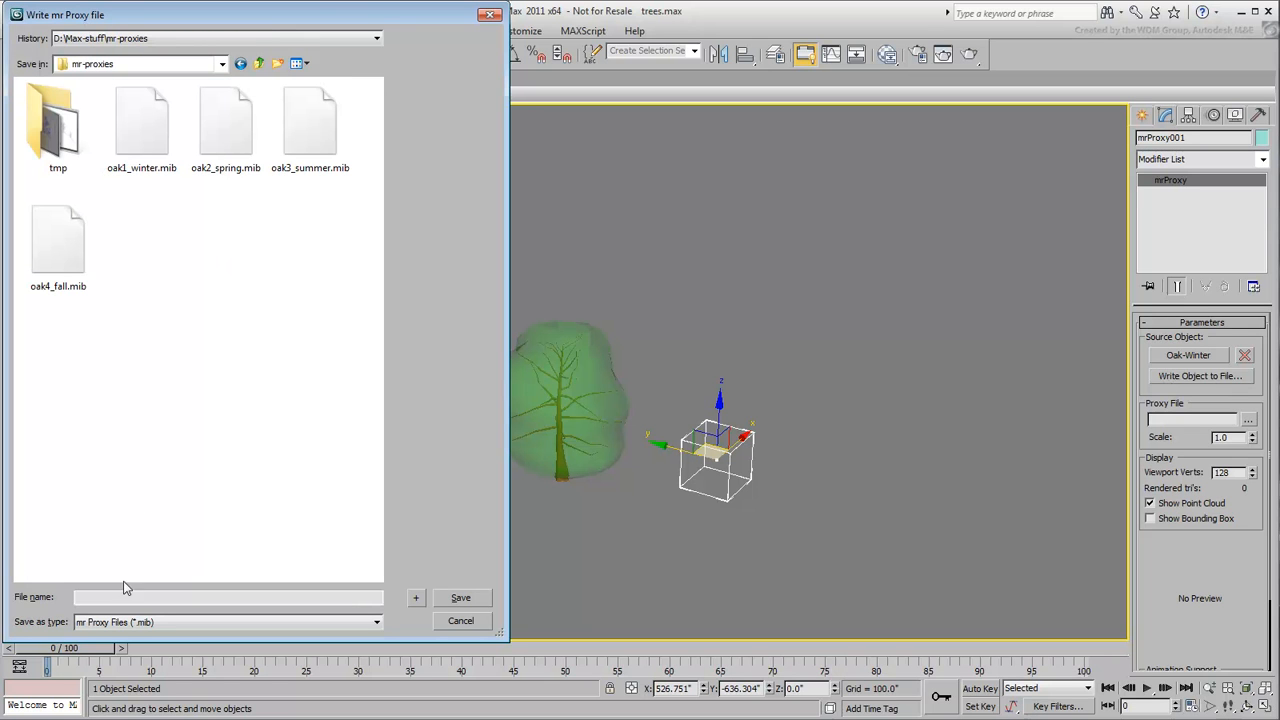
pyautogui.write('MyProxy')
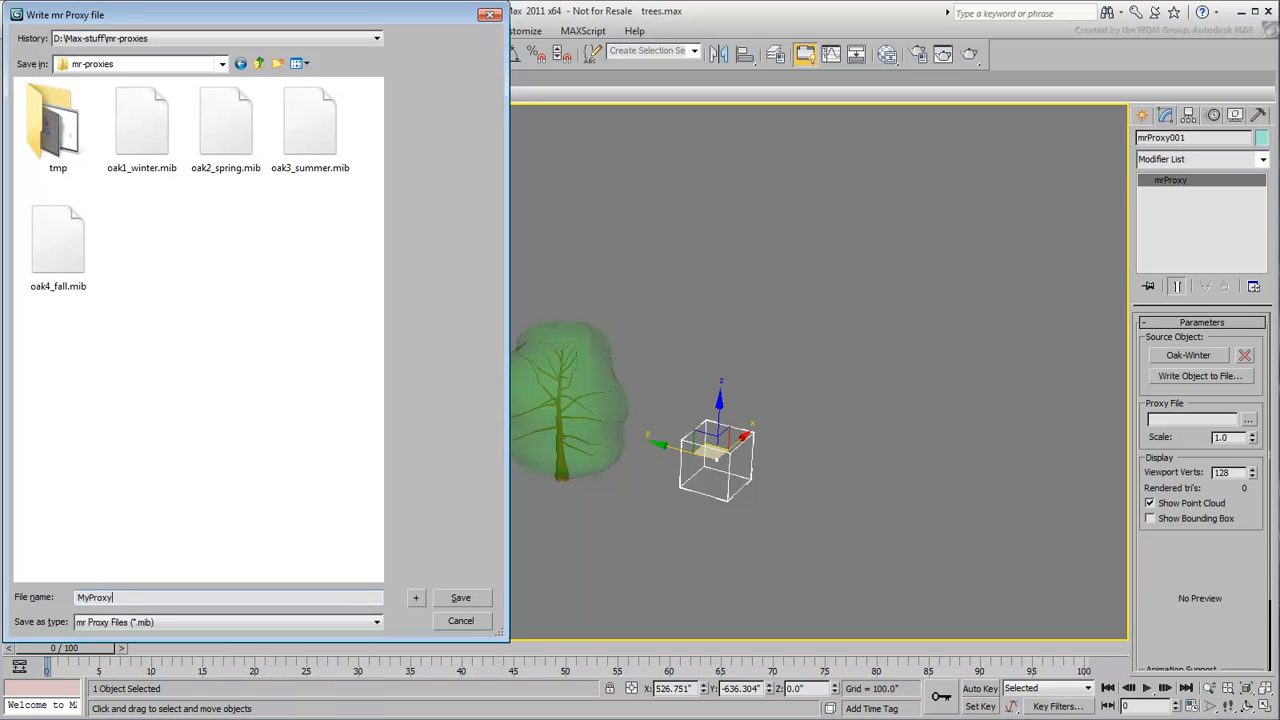
pyautogui.write('Tree-Winter')
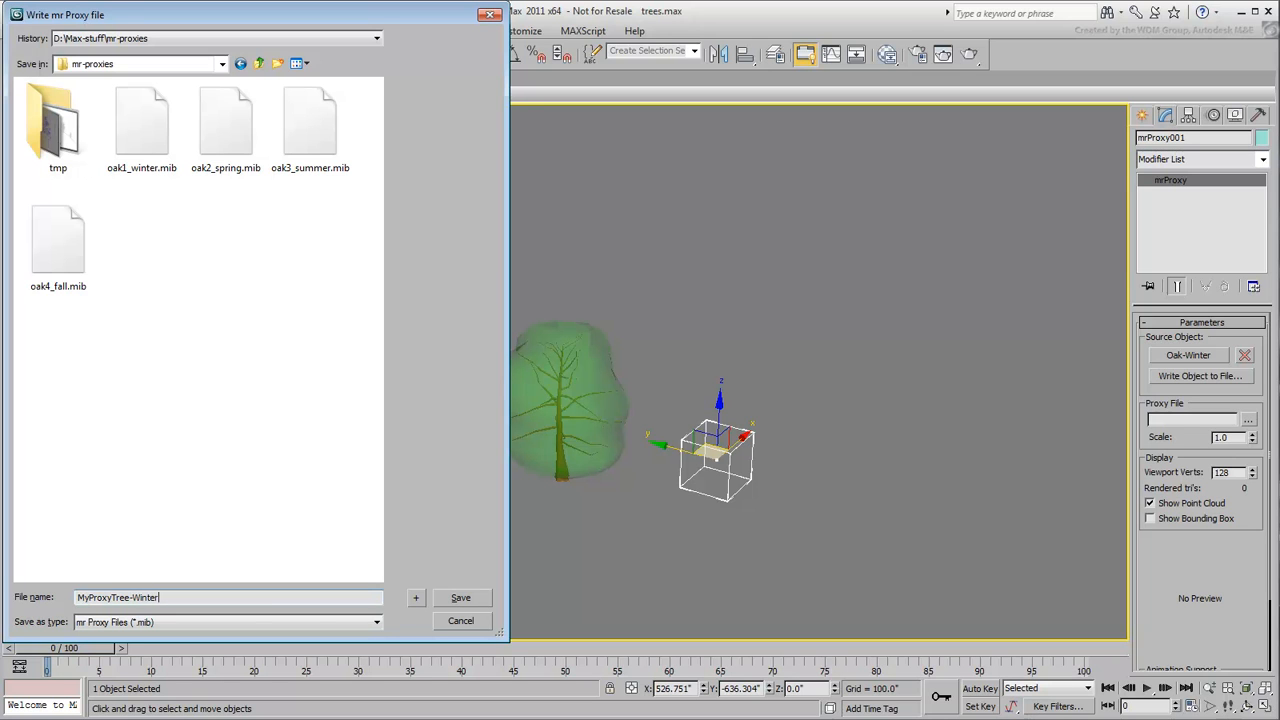
pyautogui.click(461, 598)
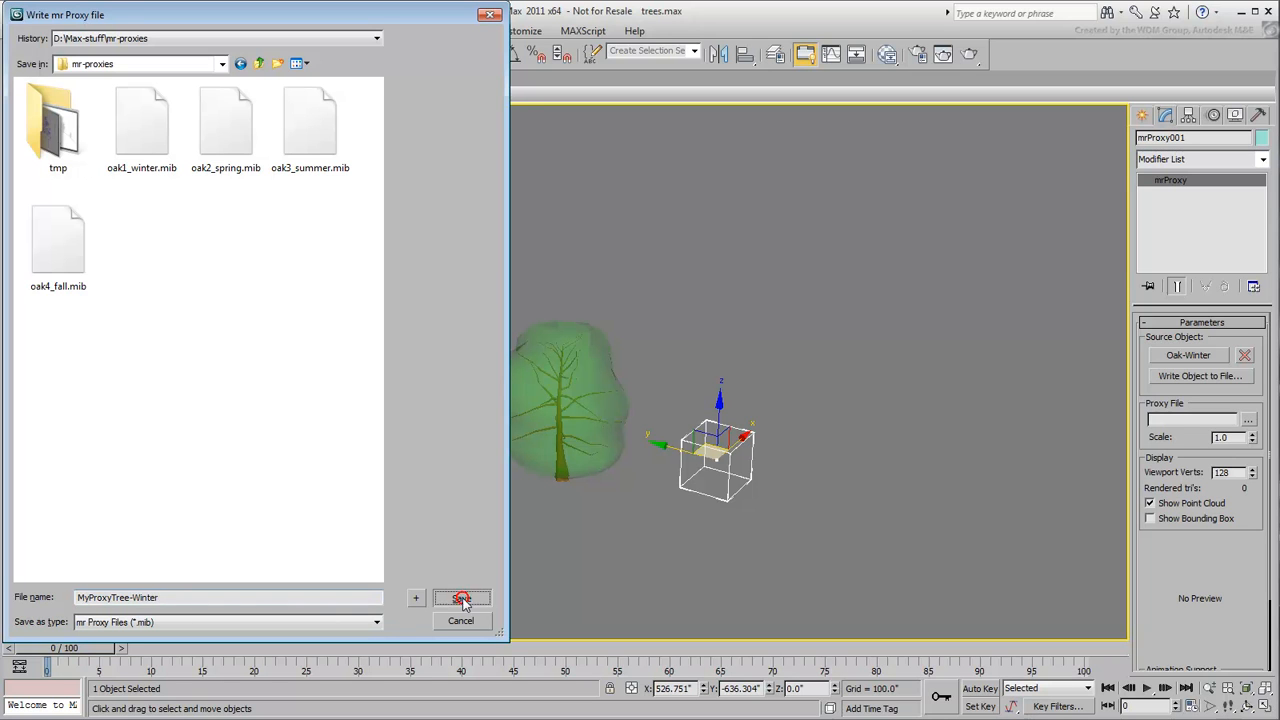
pyautogui.click(462, 598)
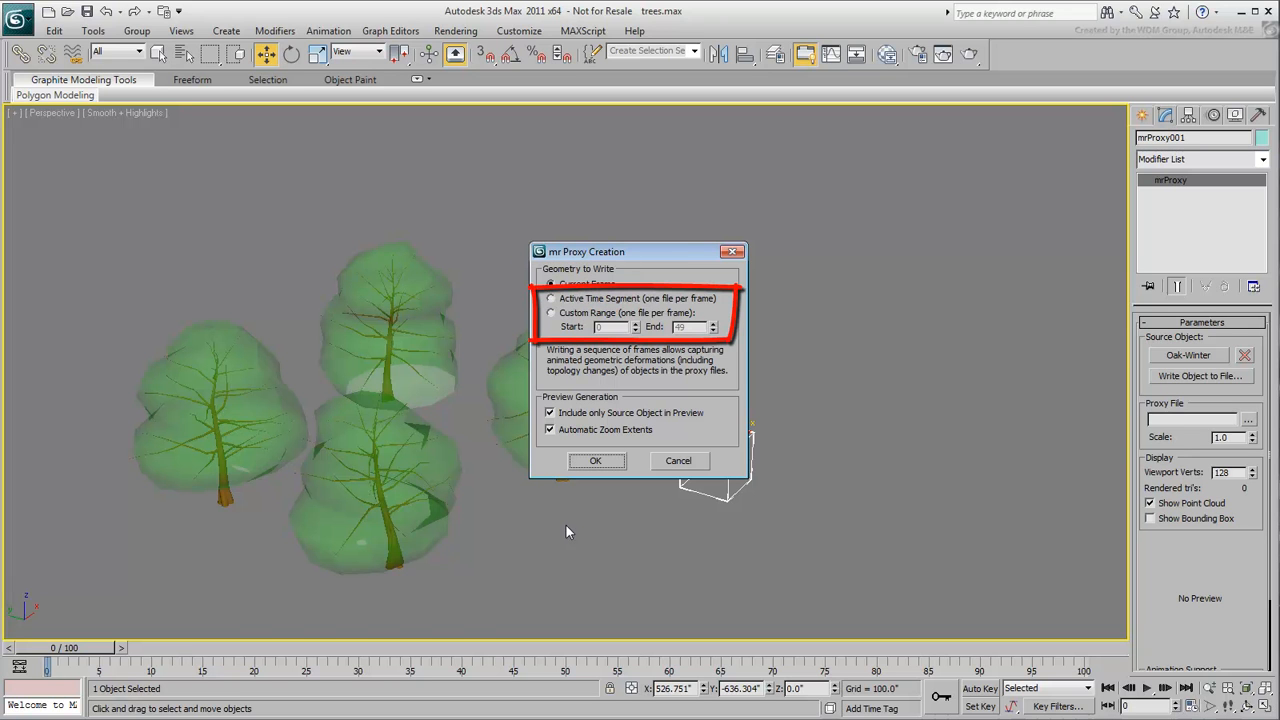
# Write the current frame to the proxy file and show its bounding box
pyautogui.click(550, 283)
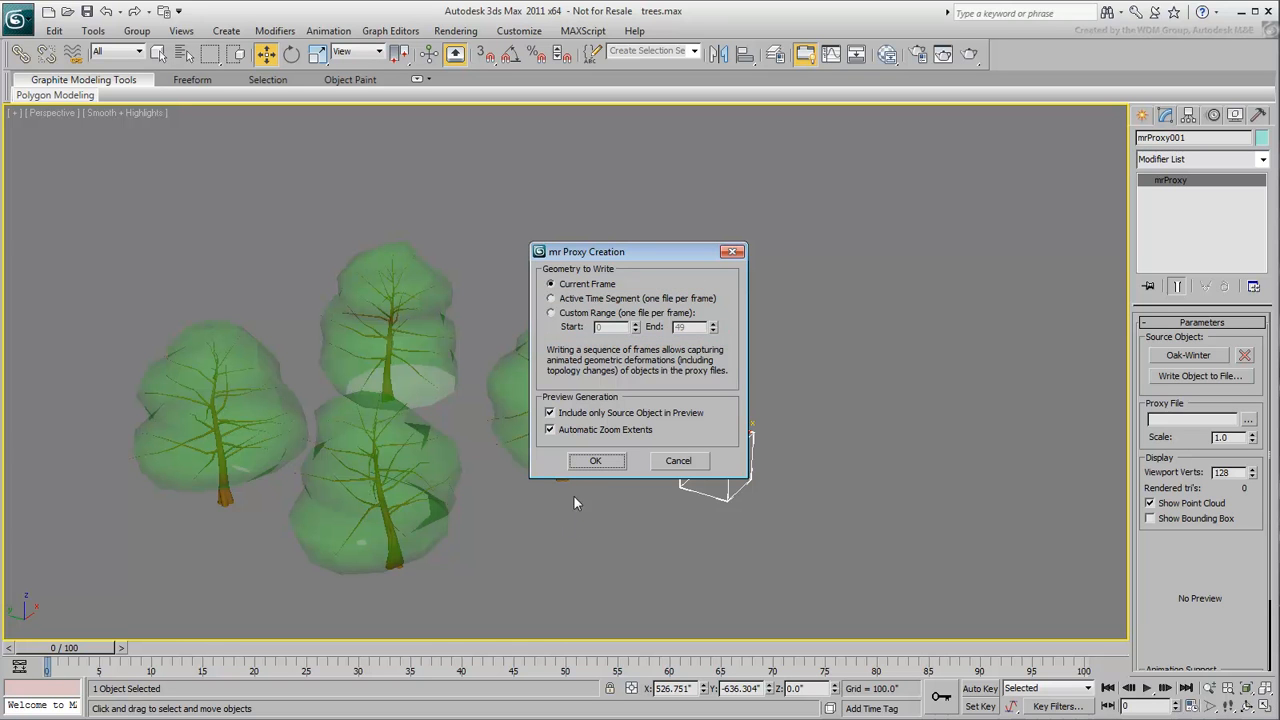
pyautogui.click(595, 460)
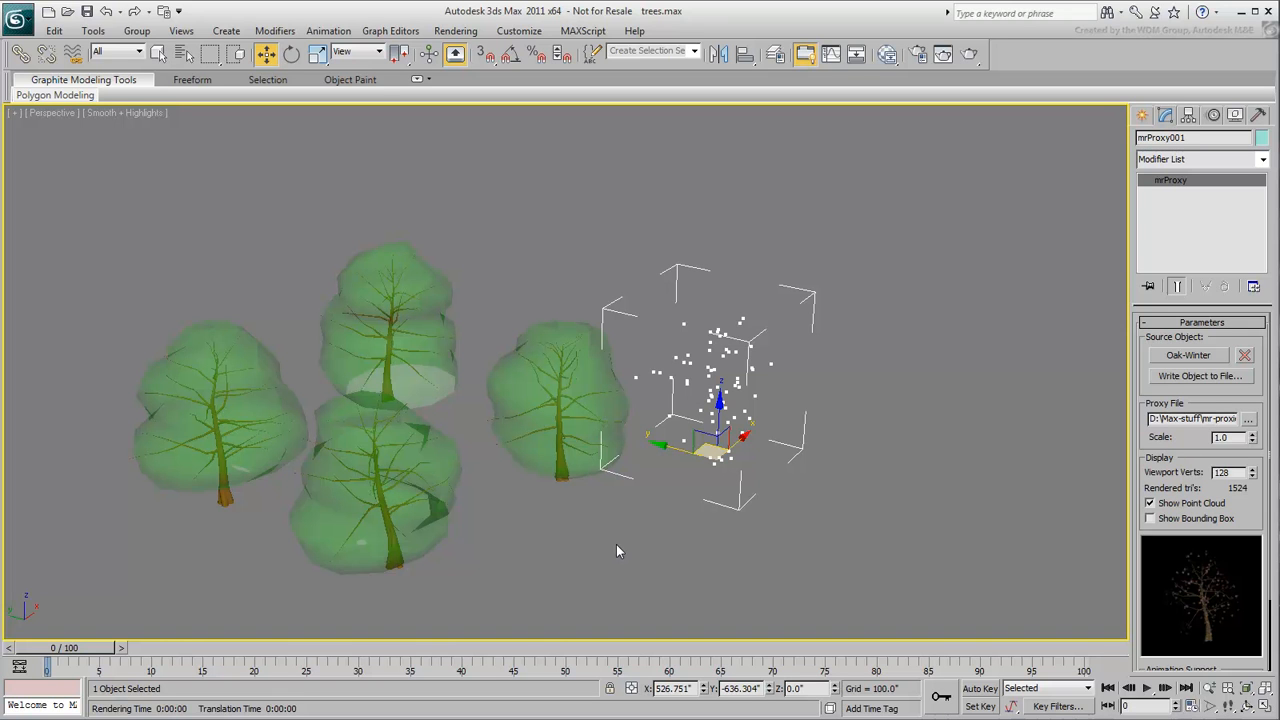
pyautogui.moveTo(1014, 515)
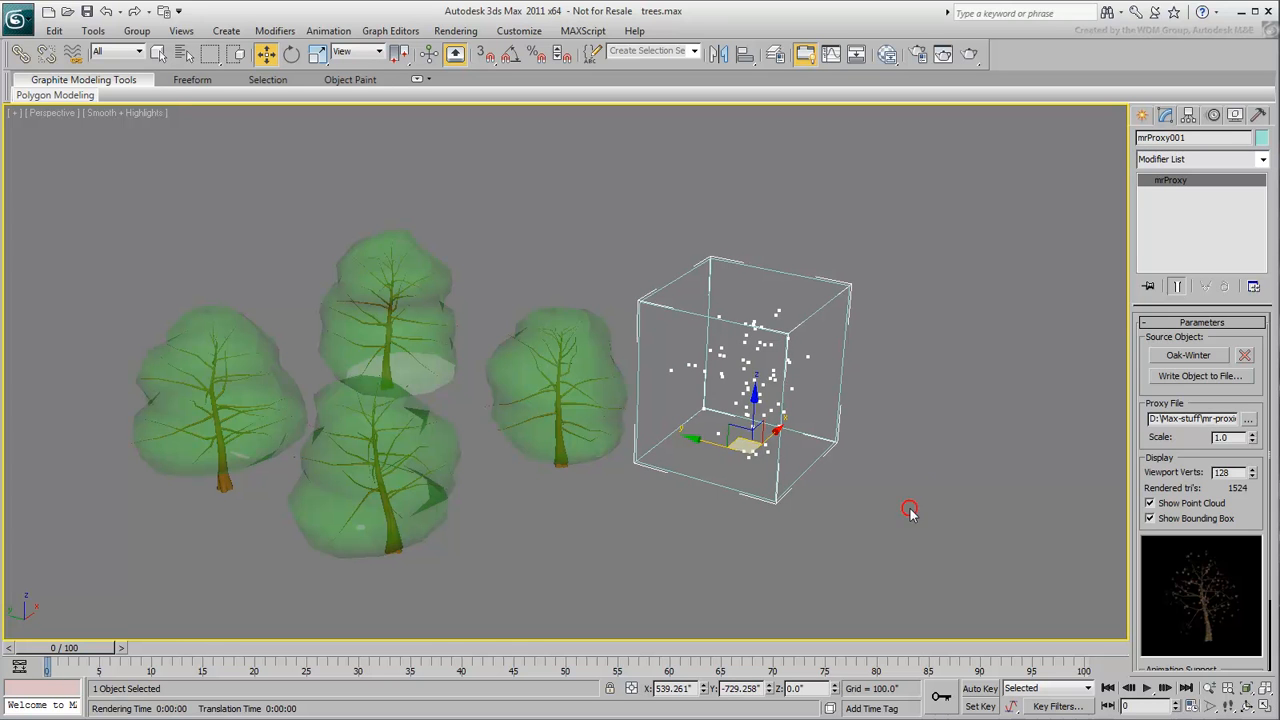
# Deselect mrProxy001 and create a second empty proxy, mrProxy002, in front and to the right
pyautogui.click(910, 510)
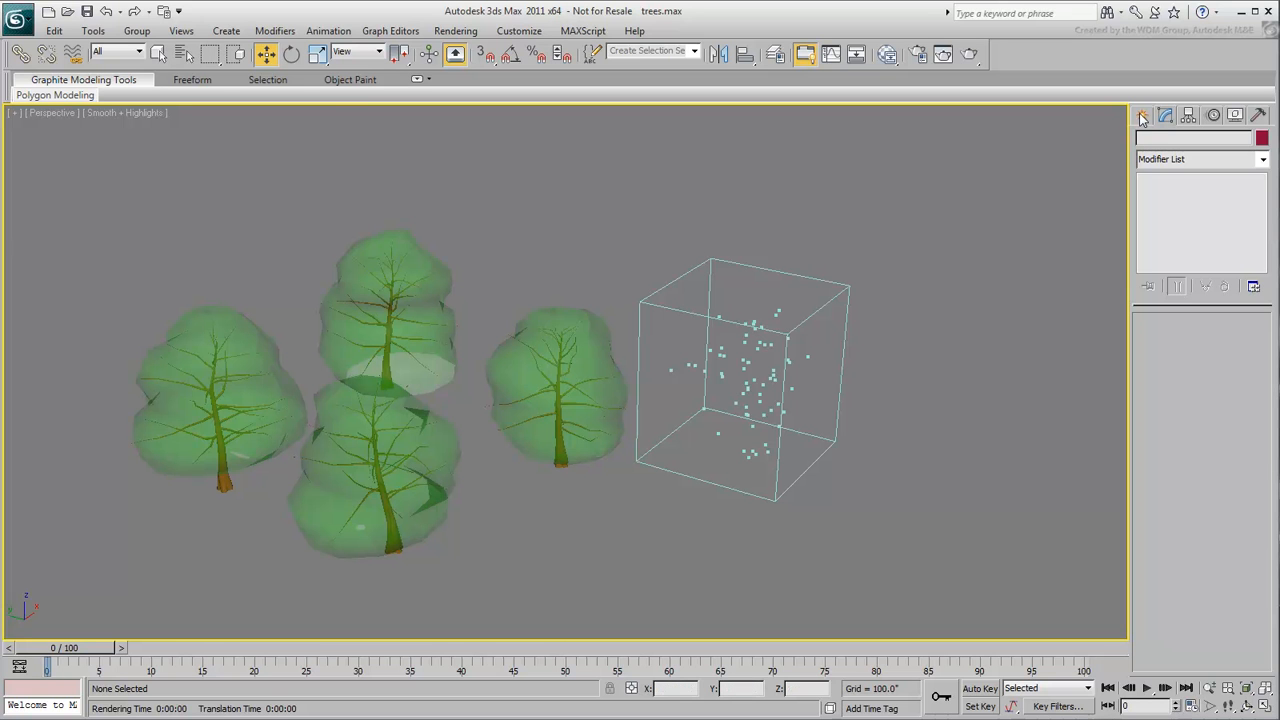
pyautogui.click(1143, 114)
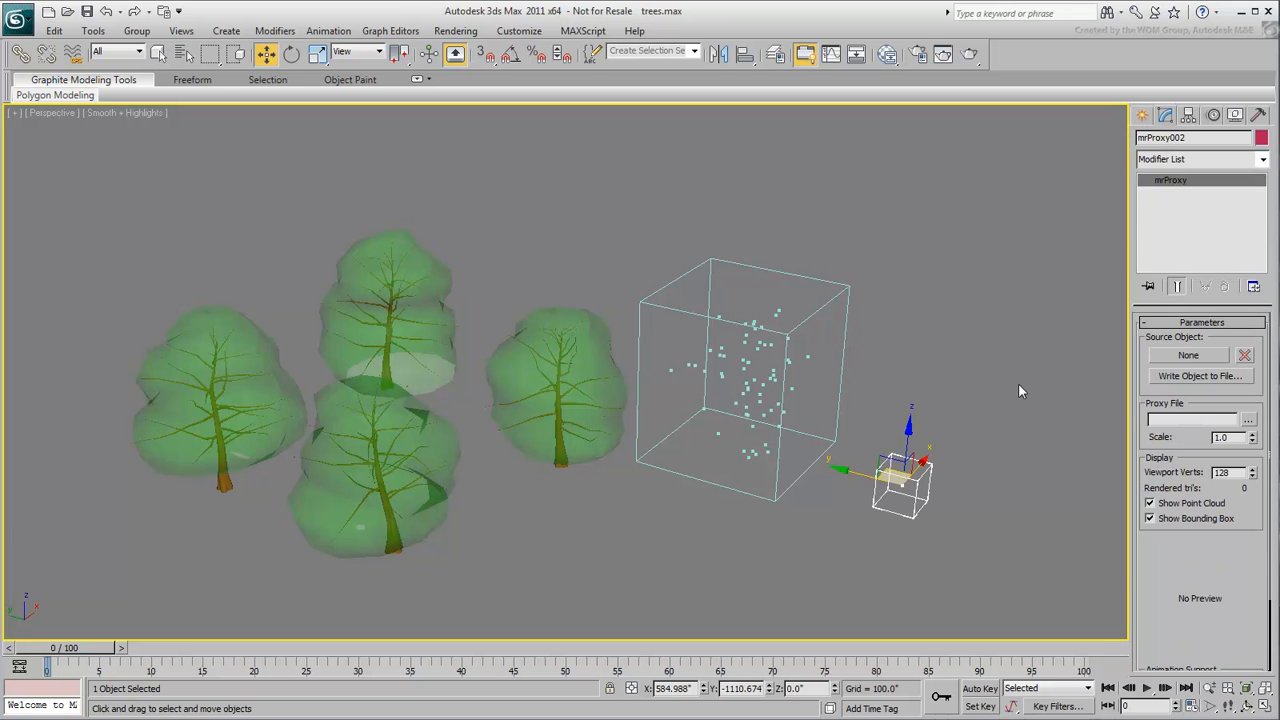
# Load oak2_spring.mib from the mr-proxies folder into mrProxy002
pyautogui.click(1248, 420)
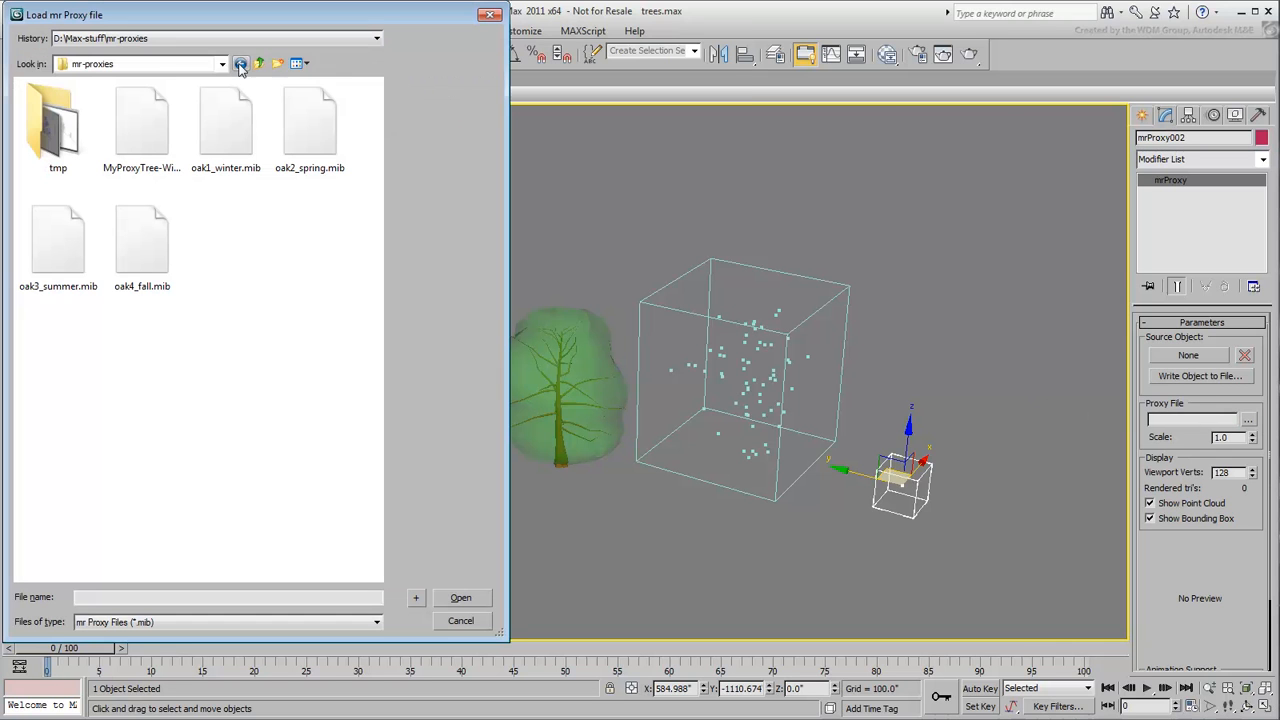
pyautogui.click(225, 120)
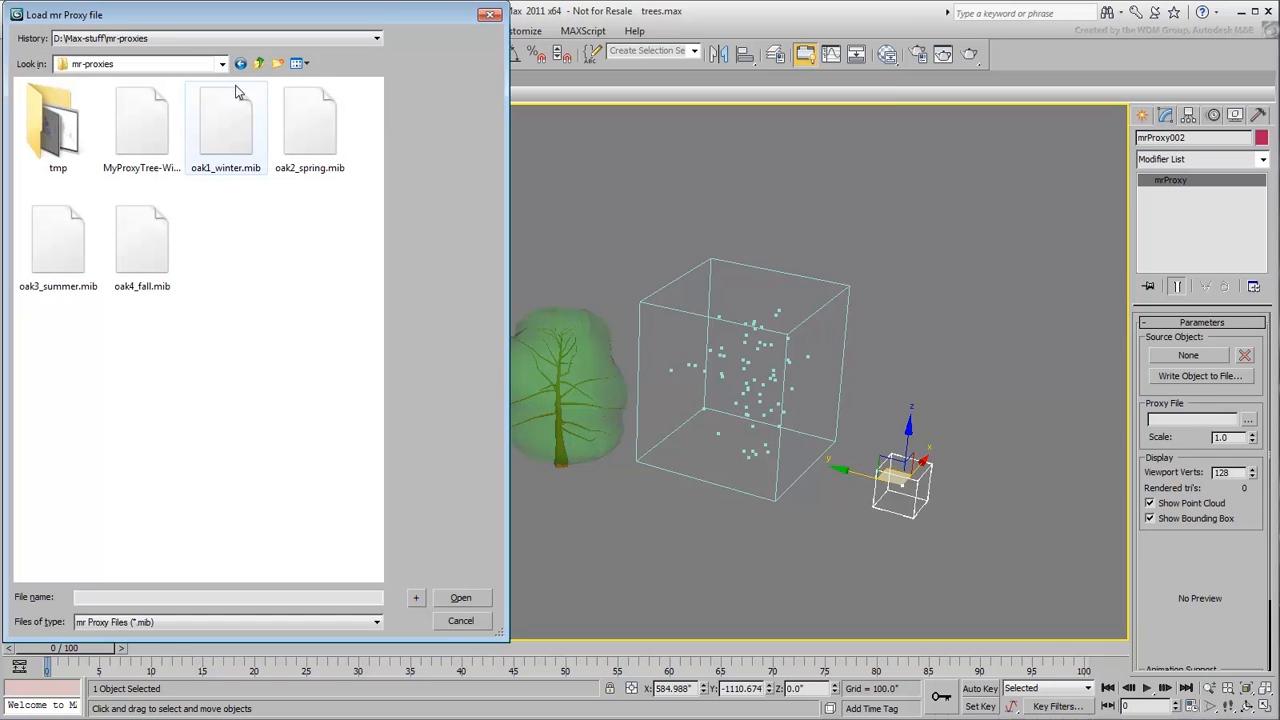
pyautogui.click(310, 125)
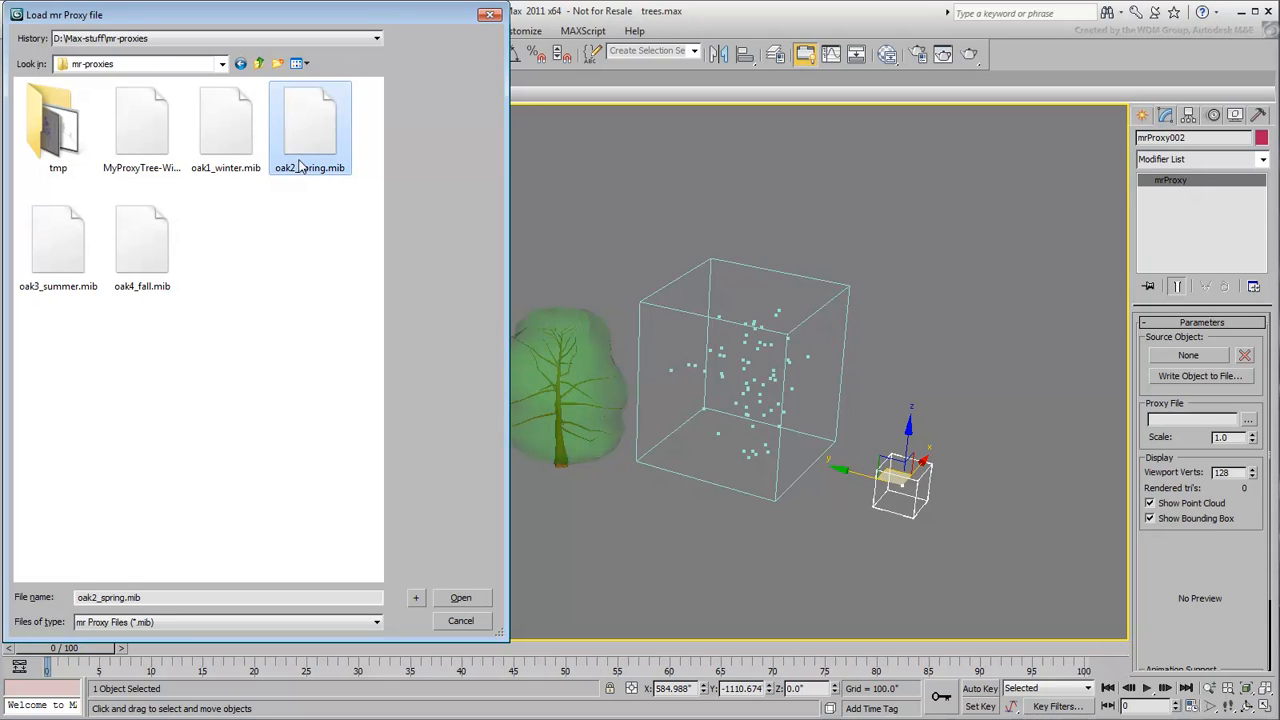
pyautogui.click(461, 597)
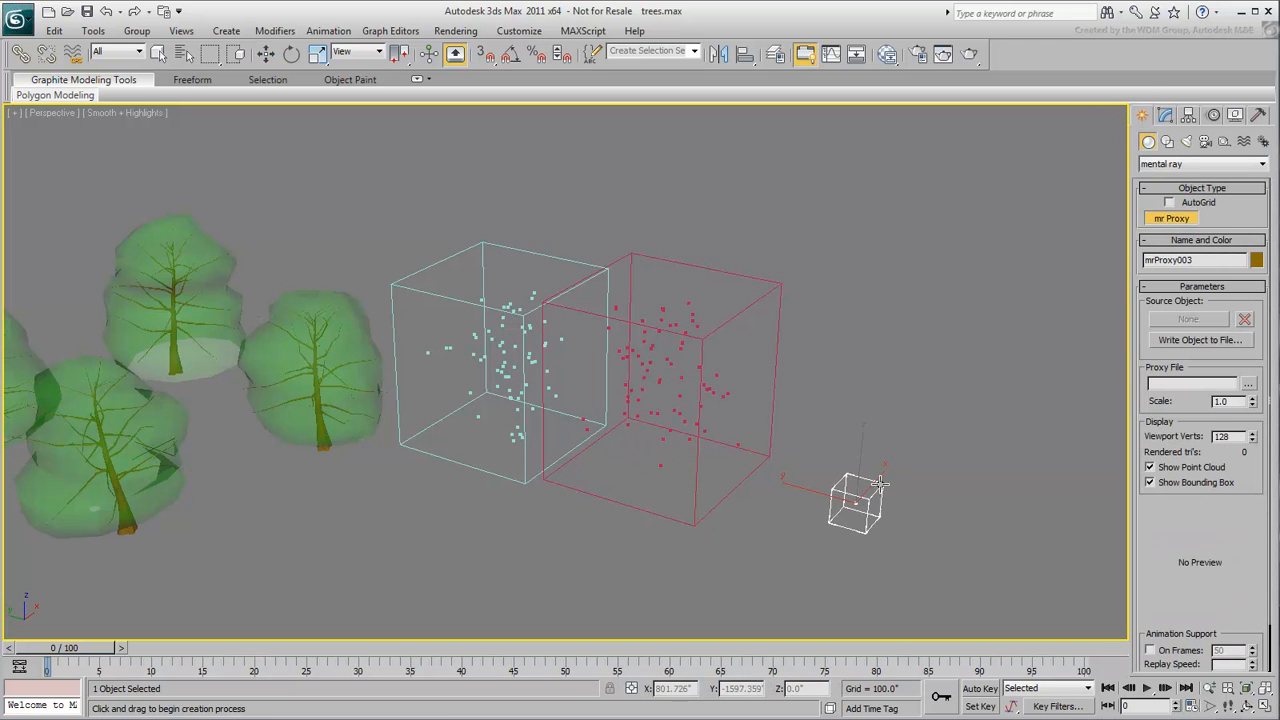
# Load oak3_summer.mib into mrProxy003 as its proxy file
pyautogui.click(1165, 114)
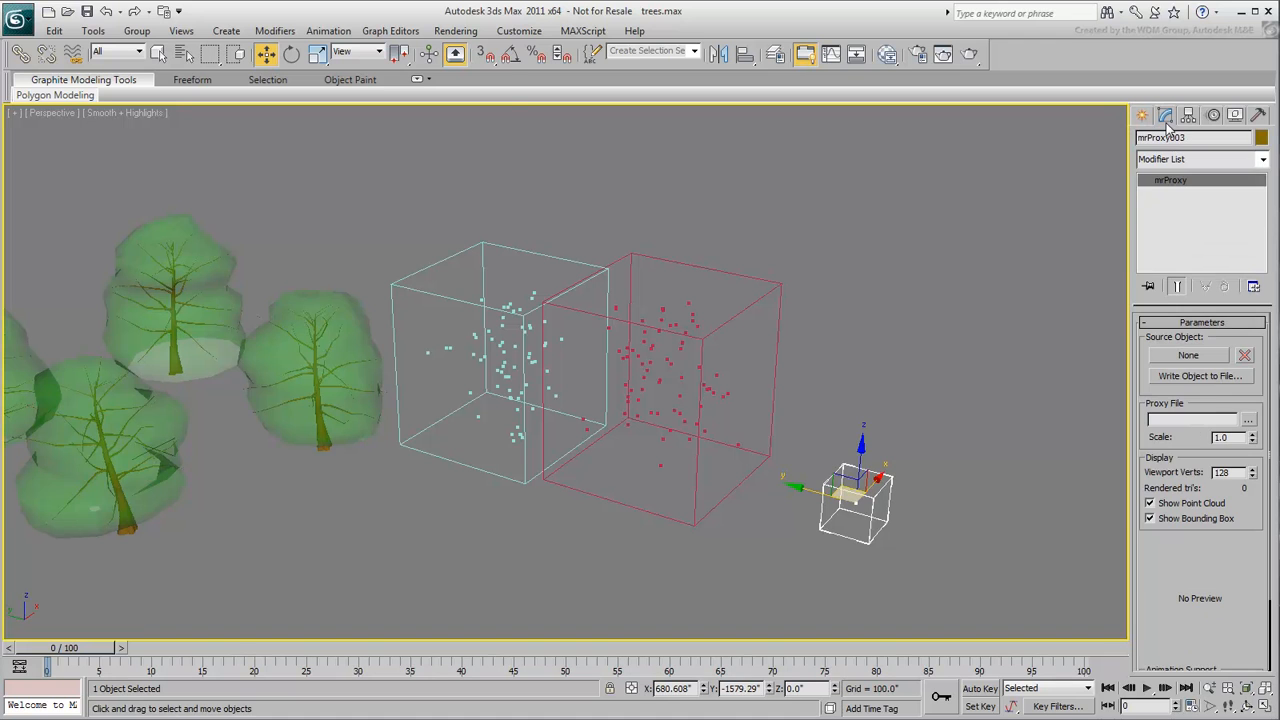
pyautogui.click(1248, 419)
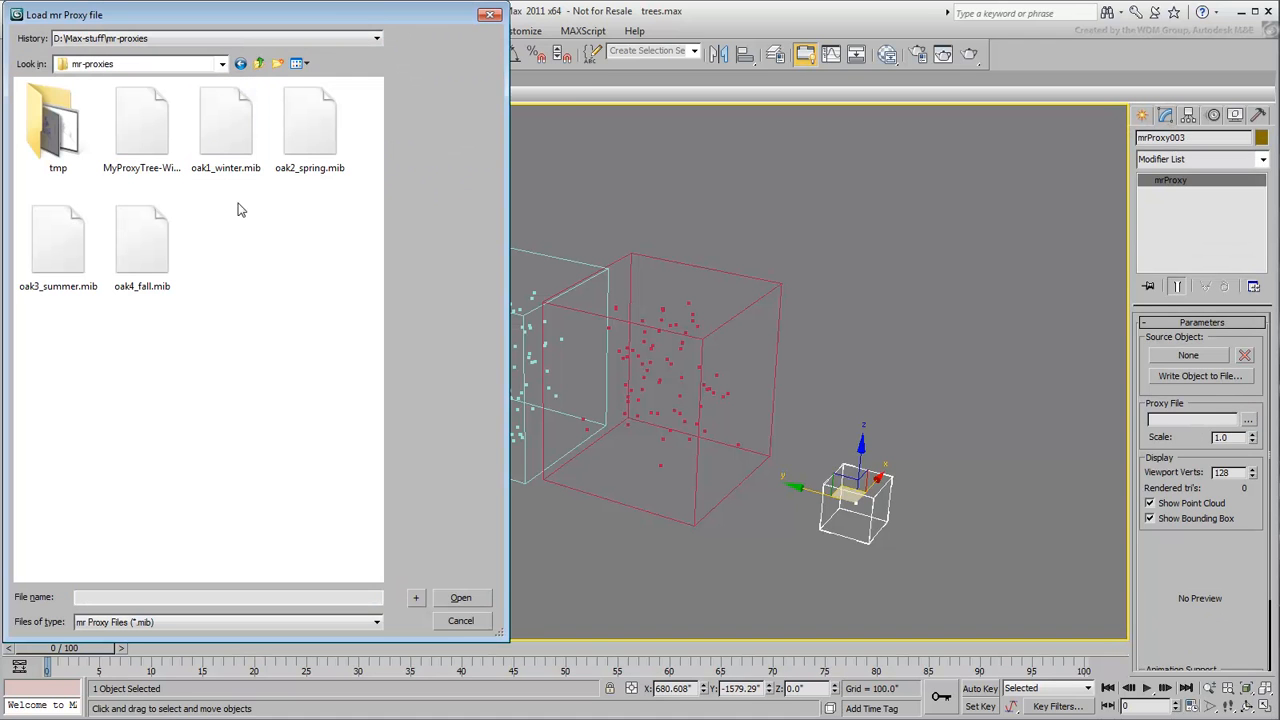
pyautogui.click(58, 240)
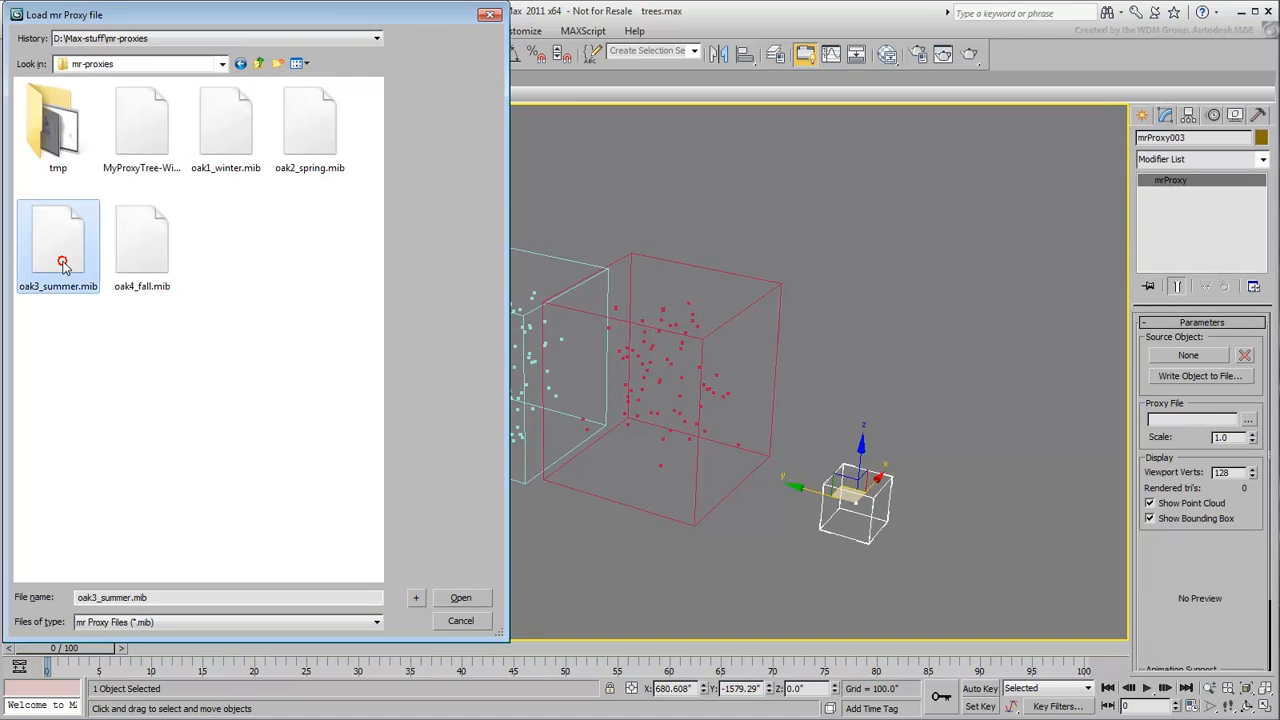
pyautogui.click(461, 597)
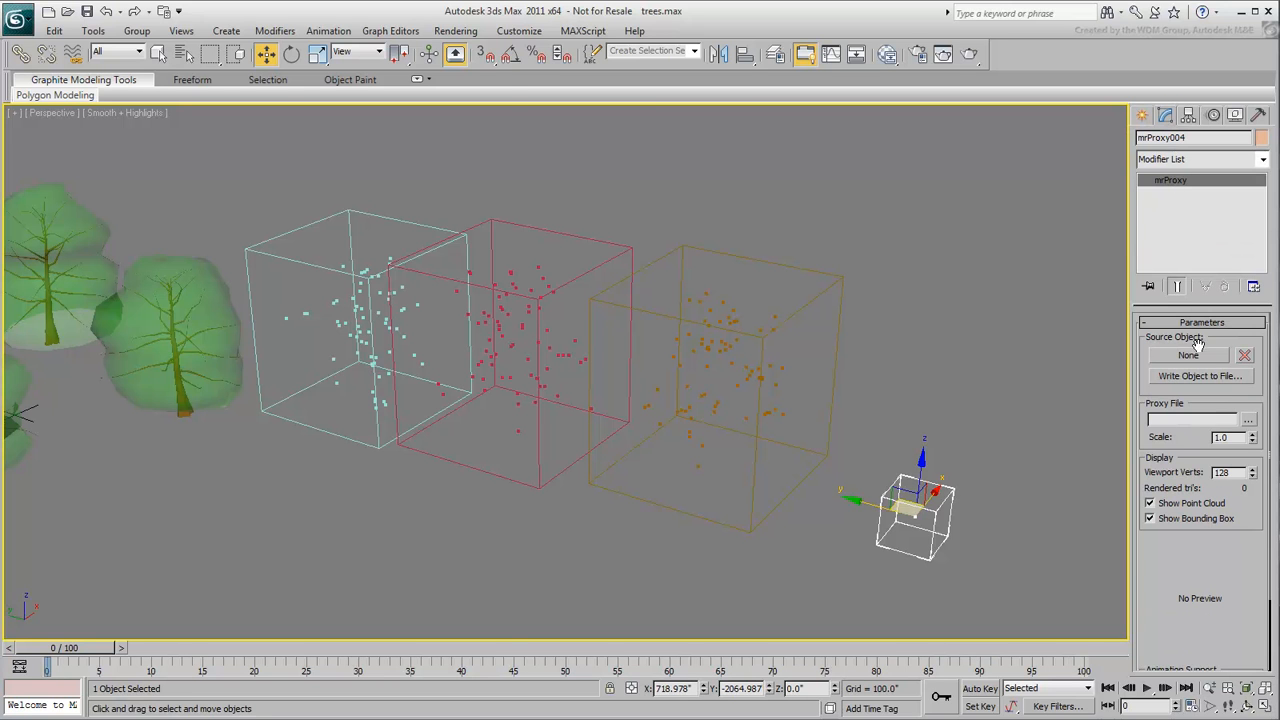
# Load the oak4_fall.mib autumn tree file into mrProxy004
pyautogui.click(1248, 420)
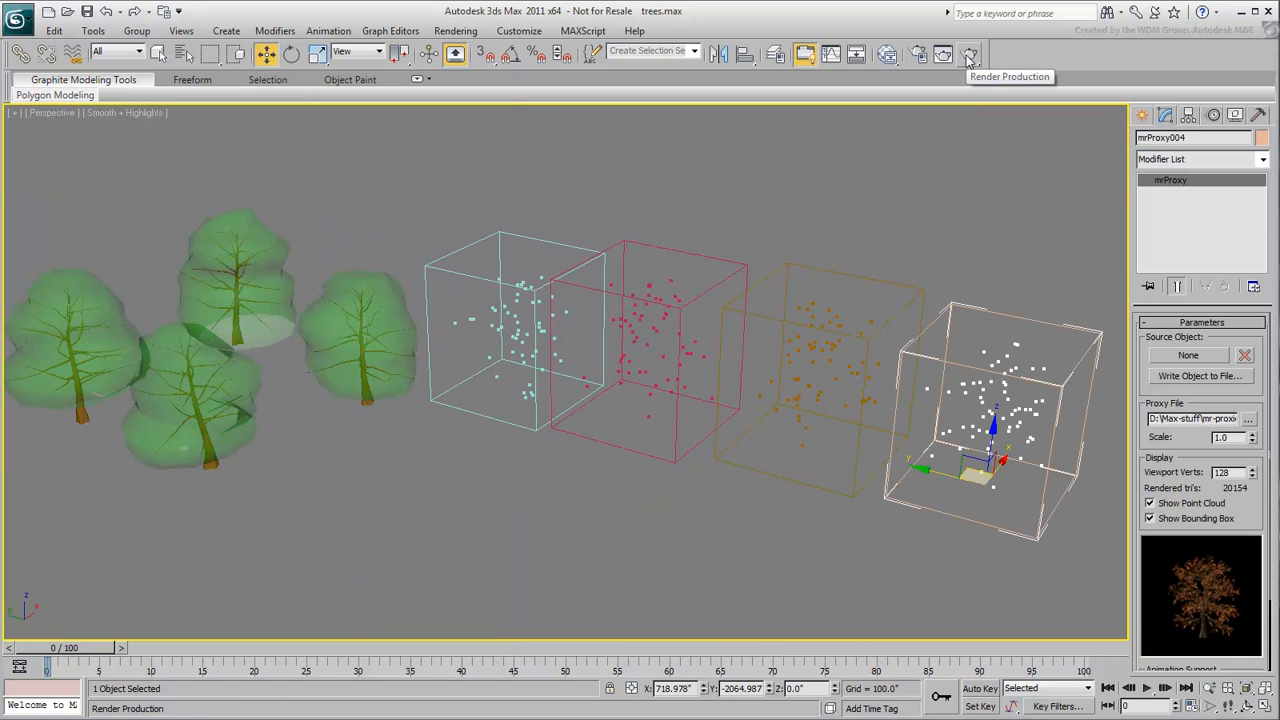
# Render the scene with seven colored trees and open the Slate Material Editor
pyautogui.click(968, 54)
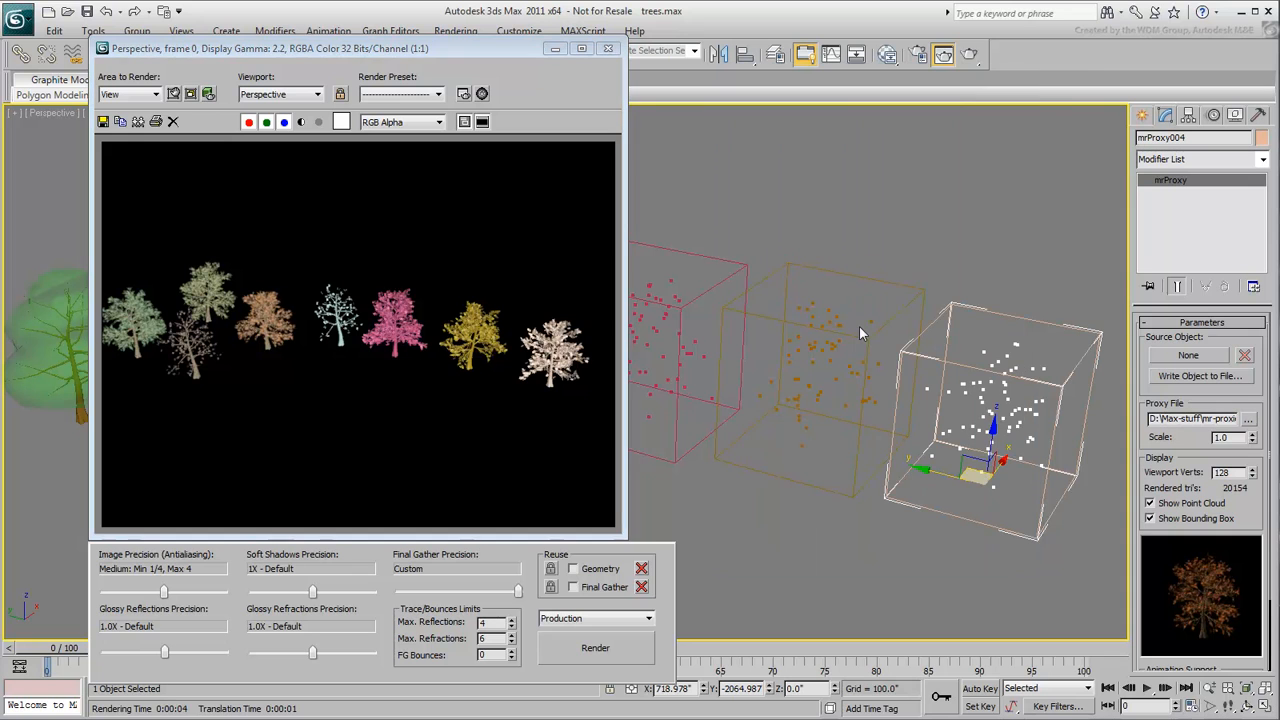
pyautogui.moveTo(273, 243); pyautogui.dragTo(613, 427)
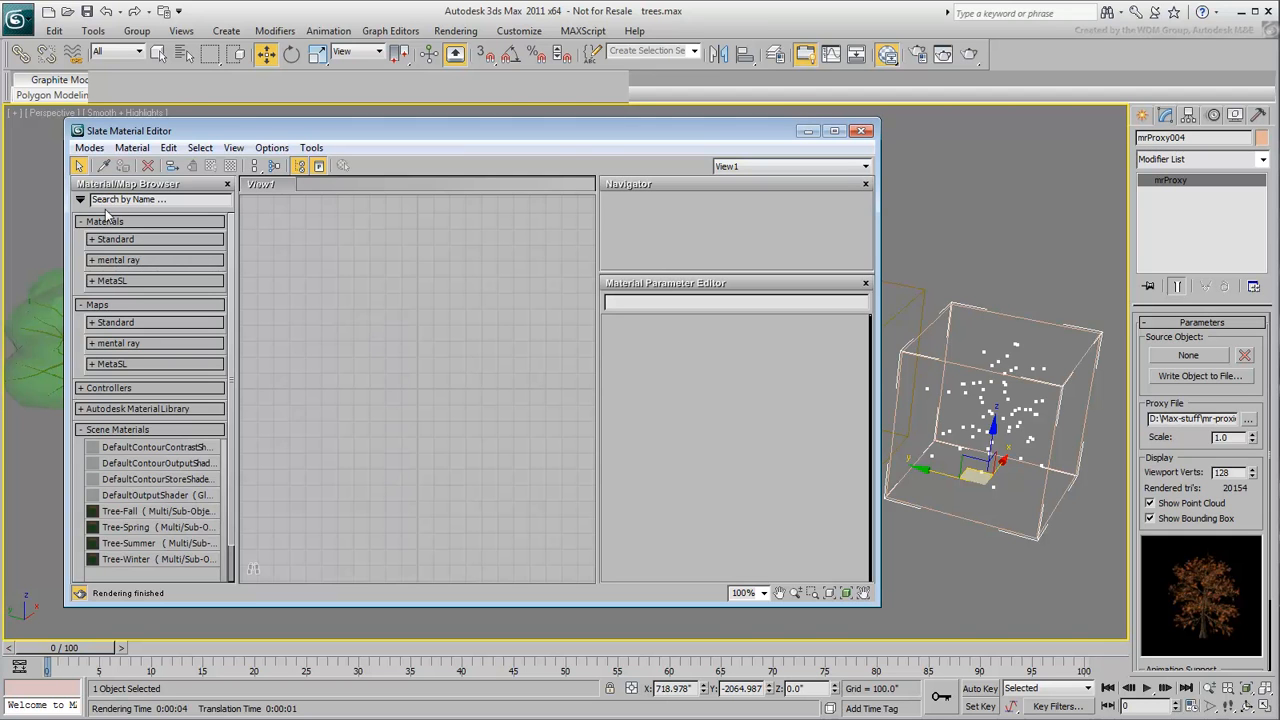
# Create a new material library named MyTrees in the Material/Map Browser
pyautogui.click(81, 199)
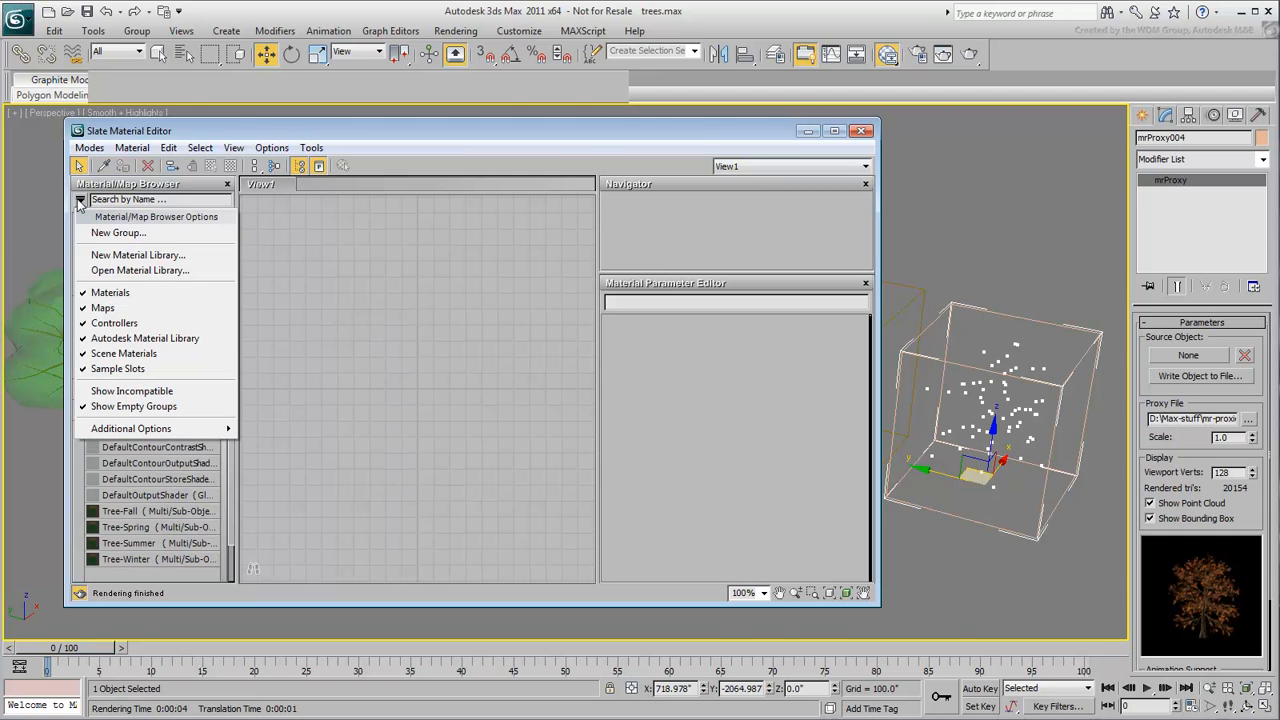
pyautogui.click(138, 254)
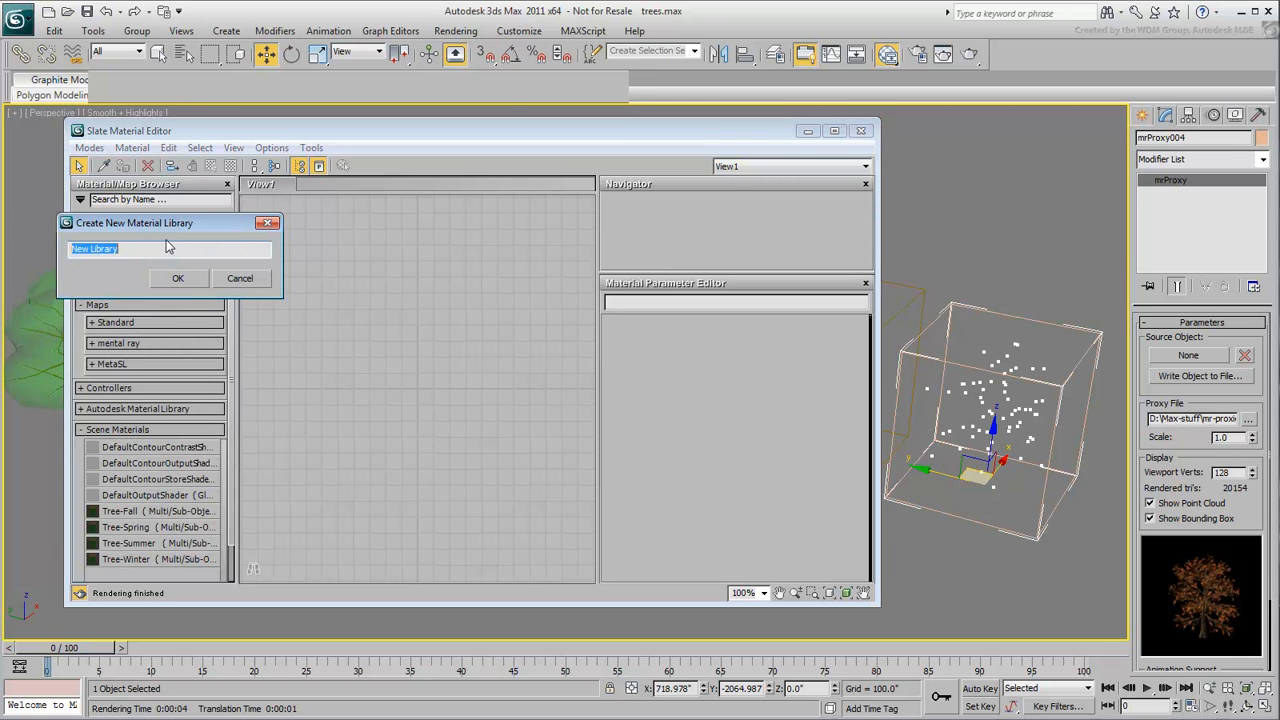
pyautogui.write('MyTrees')
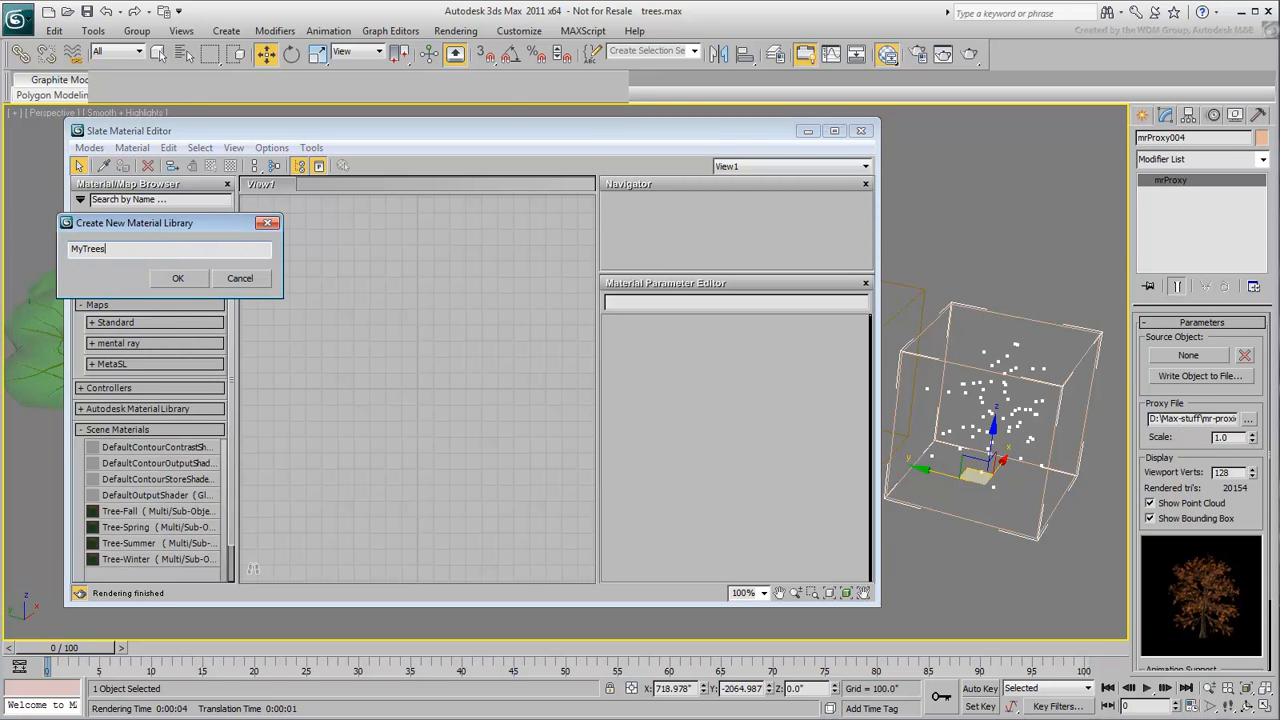
pyautogui.click(178, 278)
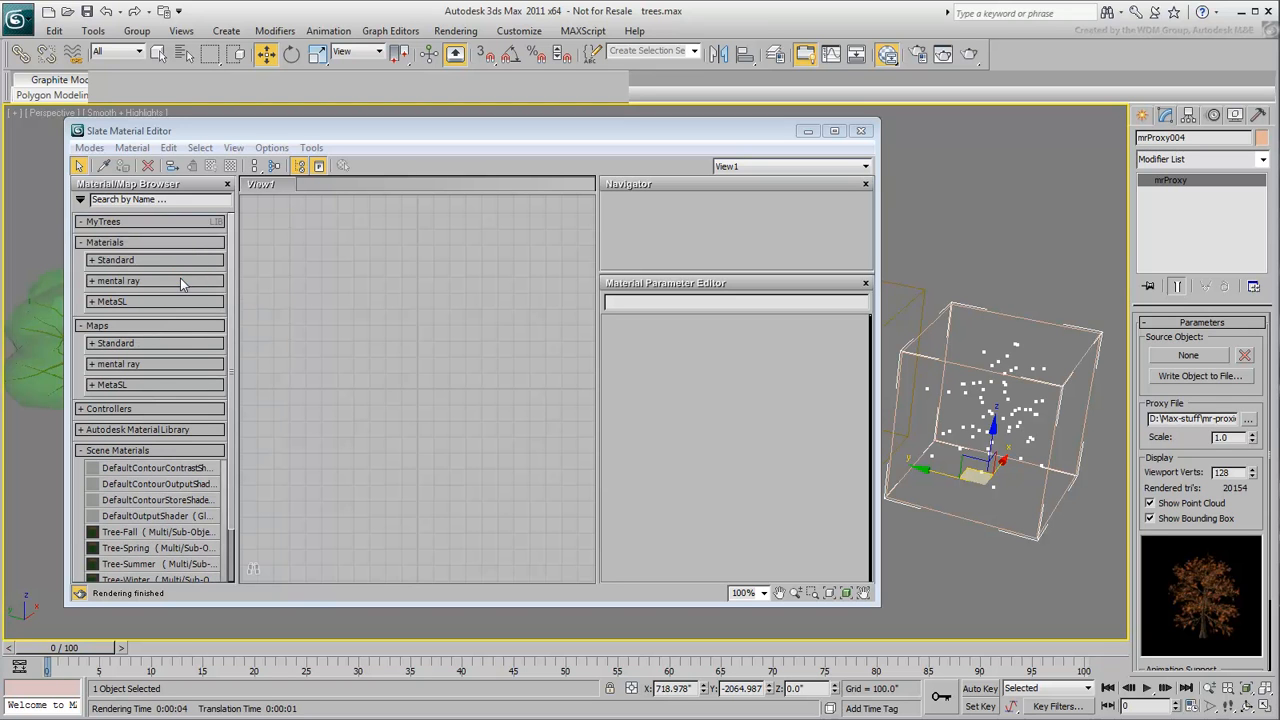
pyautogui.moveTo(266, 487)
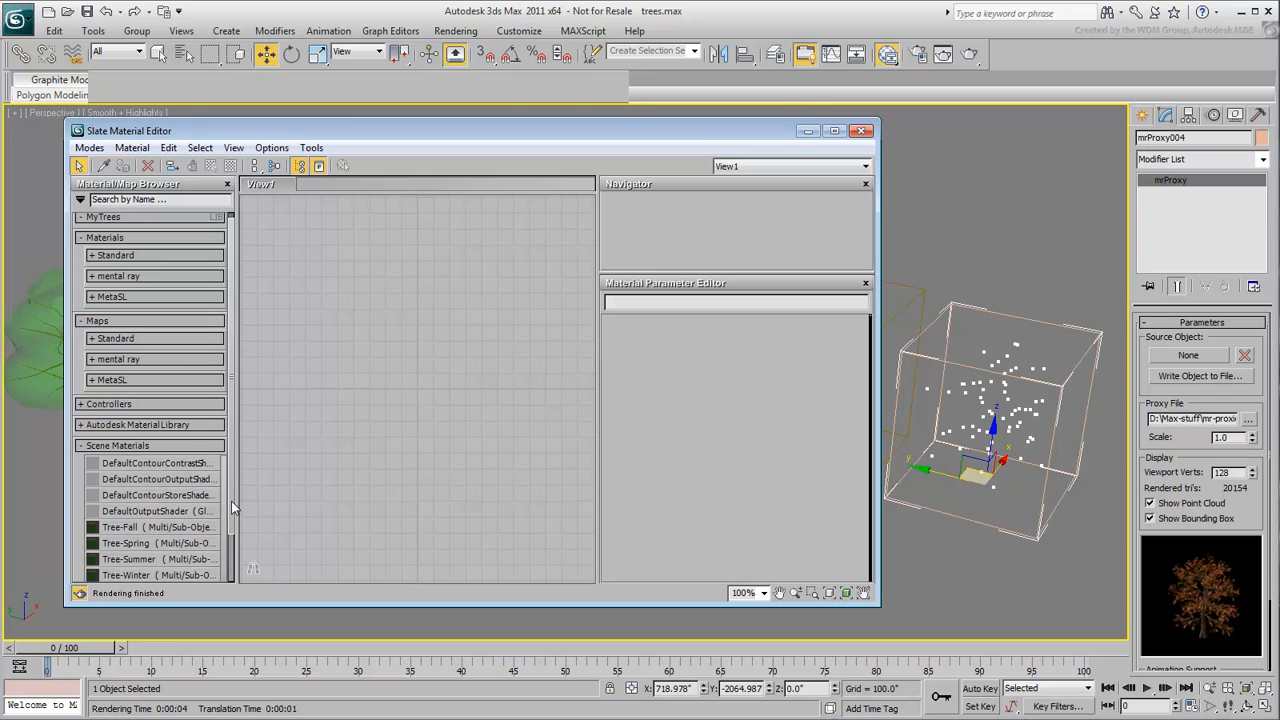
# Drag the Tree-Fall through Tree-Winter scene materials into the MyTrees library group
pyautogui.click(125, 527)
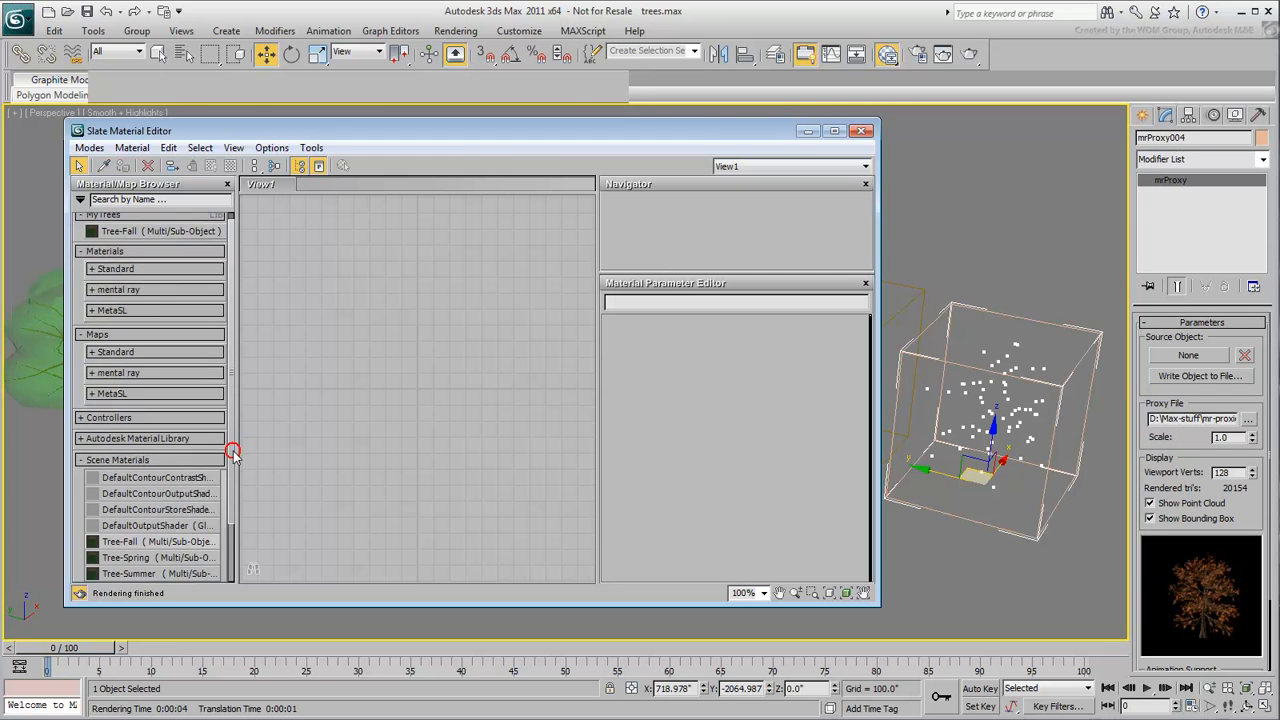
pyautogui.scroll(-3)
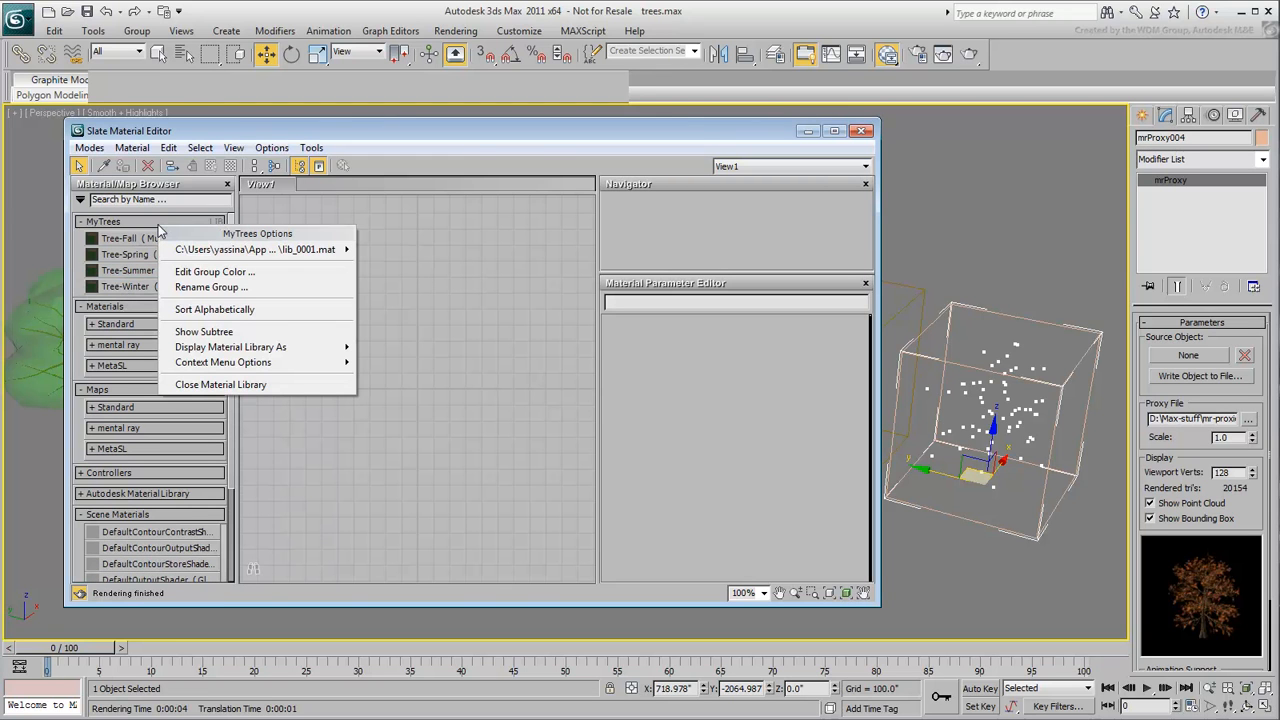
pyautogui.moveTo(255, 249)
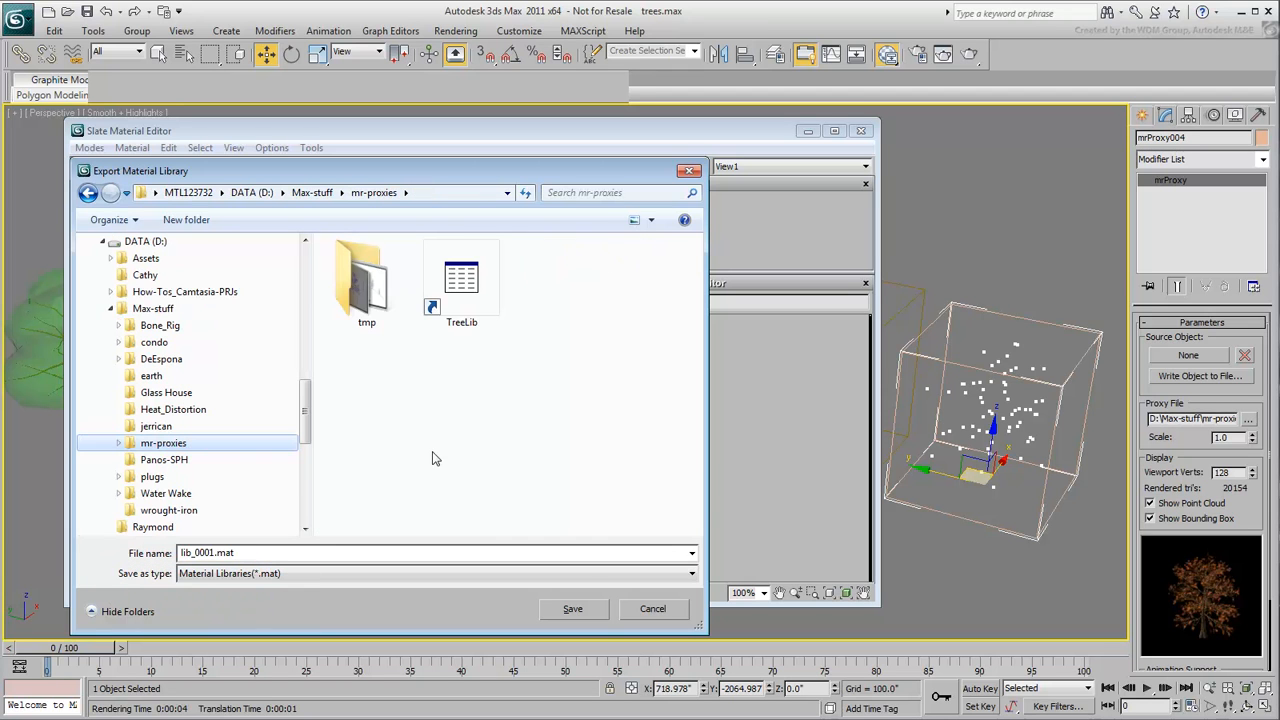
# Rename the library file to MyTrees.mat and save it in the mr-proxies folder
pyautogui.click(210, 552)
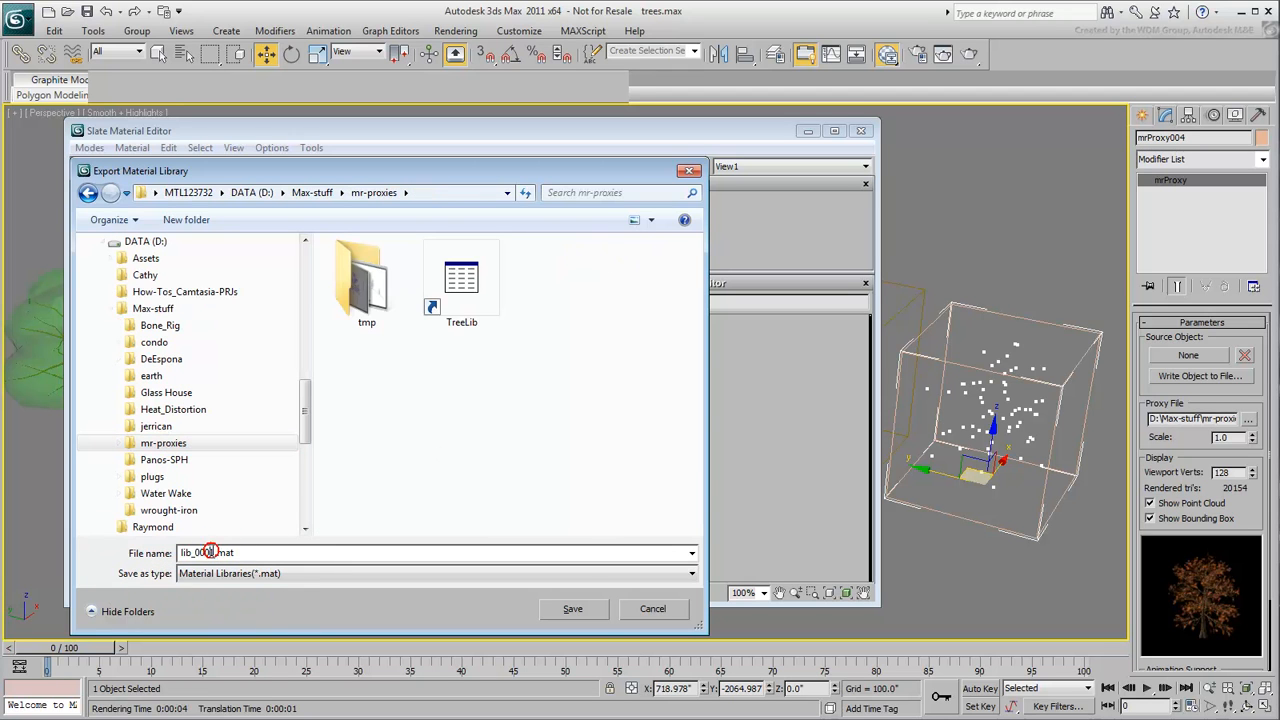
pyautogui.write('M.mat')
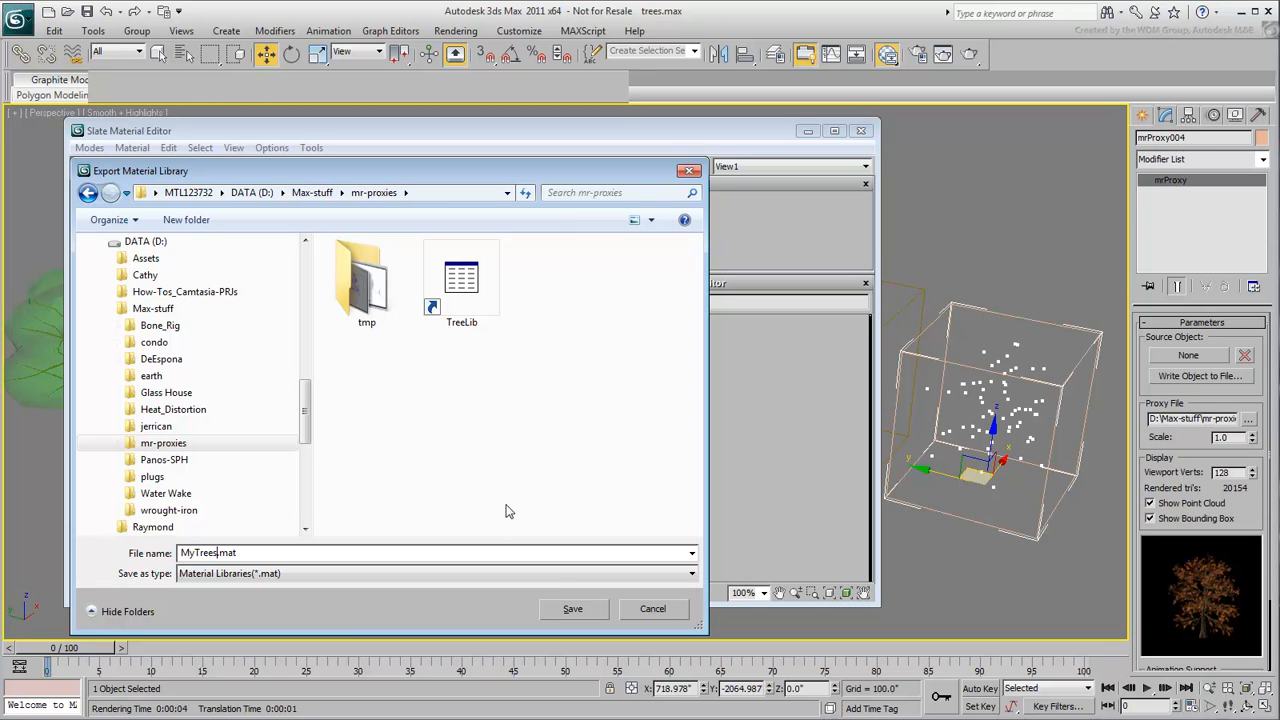
pyautogui.moveTo(572, 615)
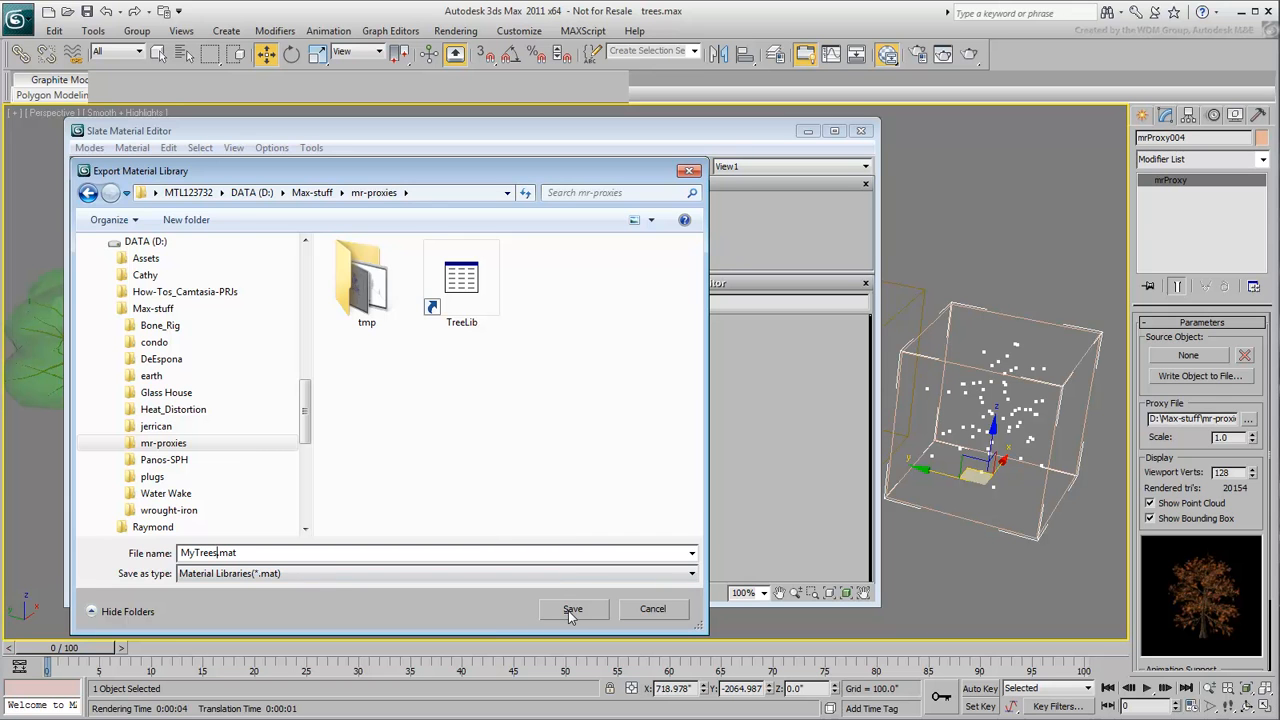
pyautogui.click(573, 609)
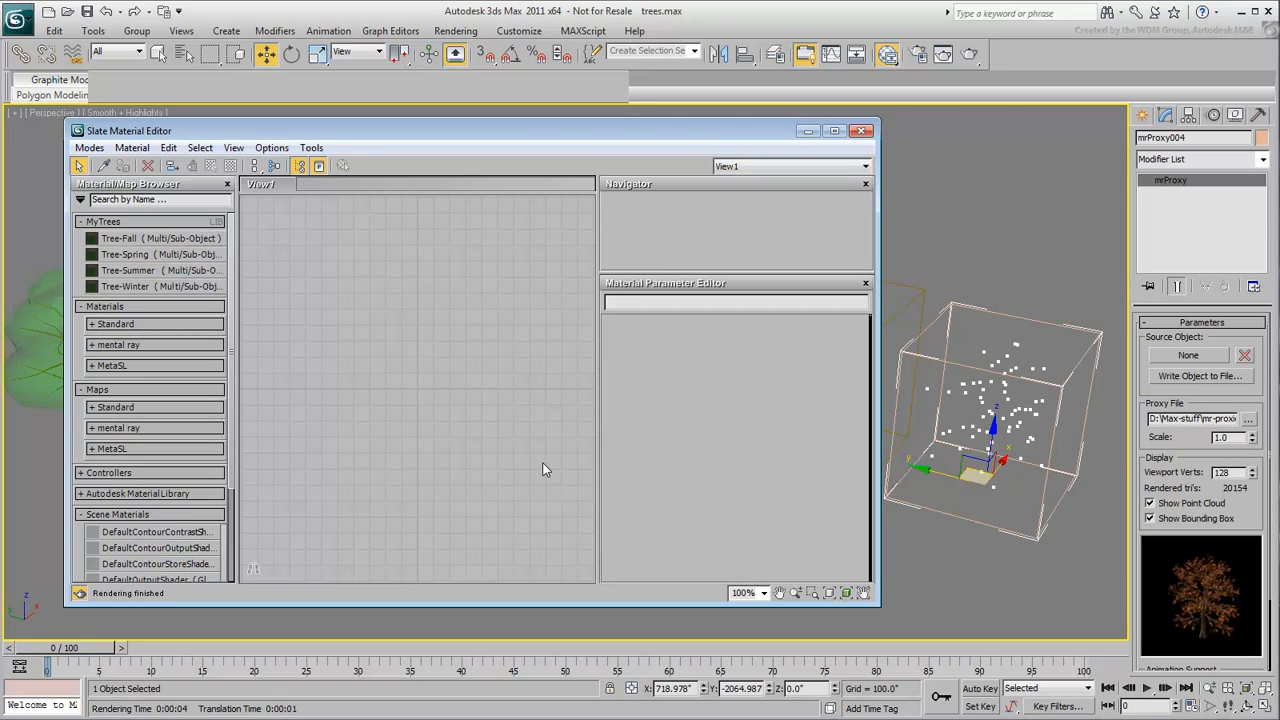
pyautogui.moveTo(323, 305)
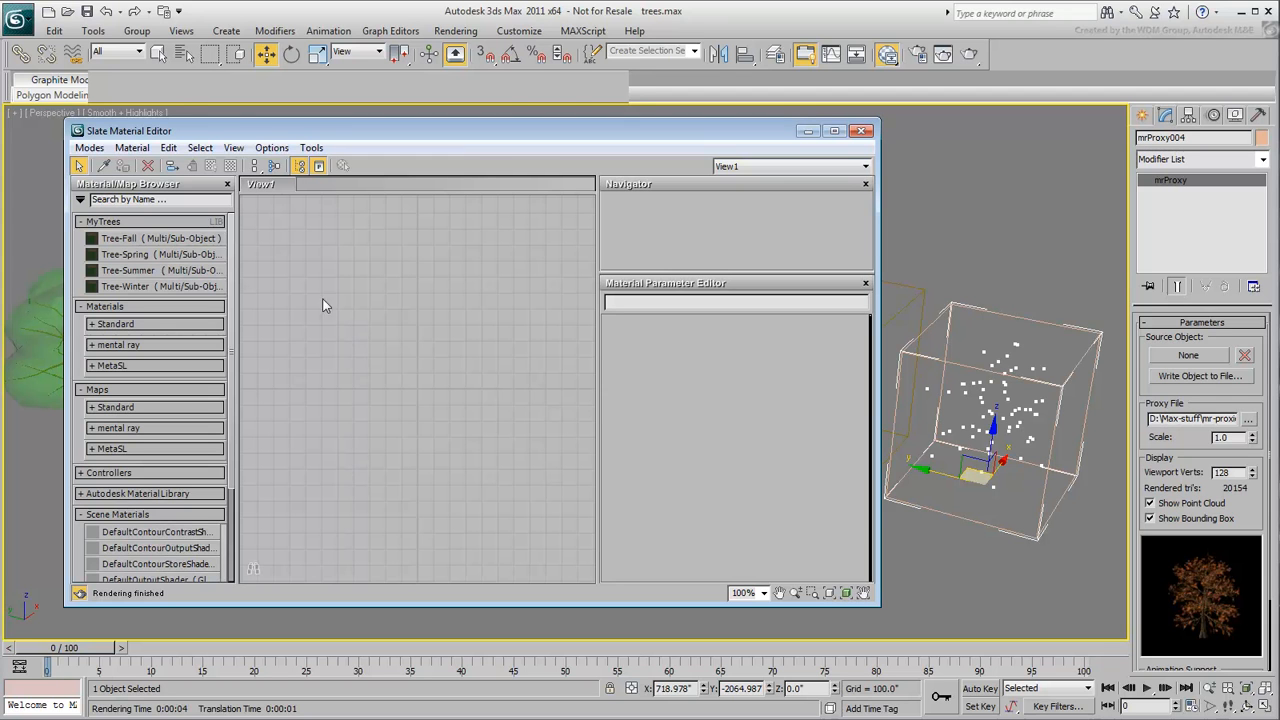
# Close the MyTrees material library from its group options menu
pyautogui.rightClick(103, 221)
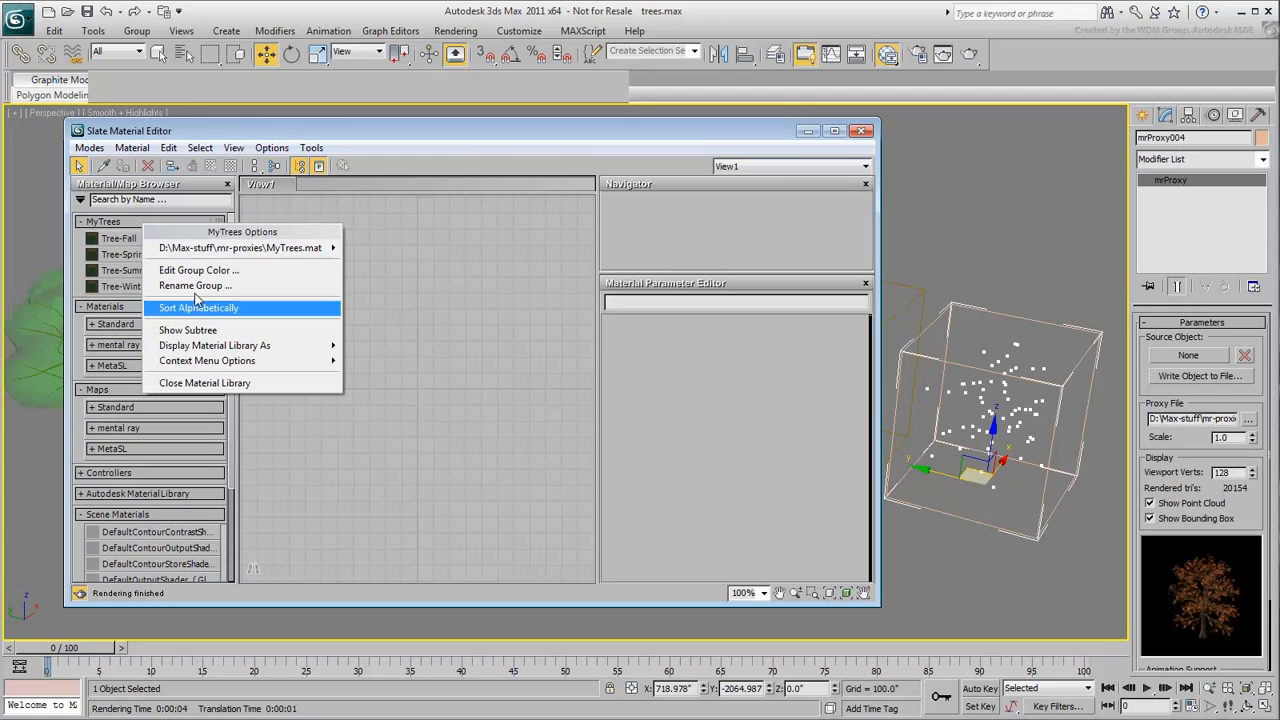
pyautogui.click(204, 383)
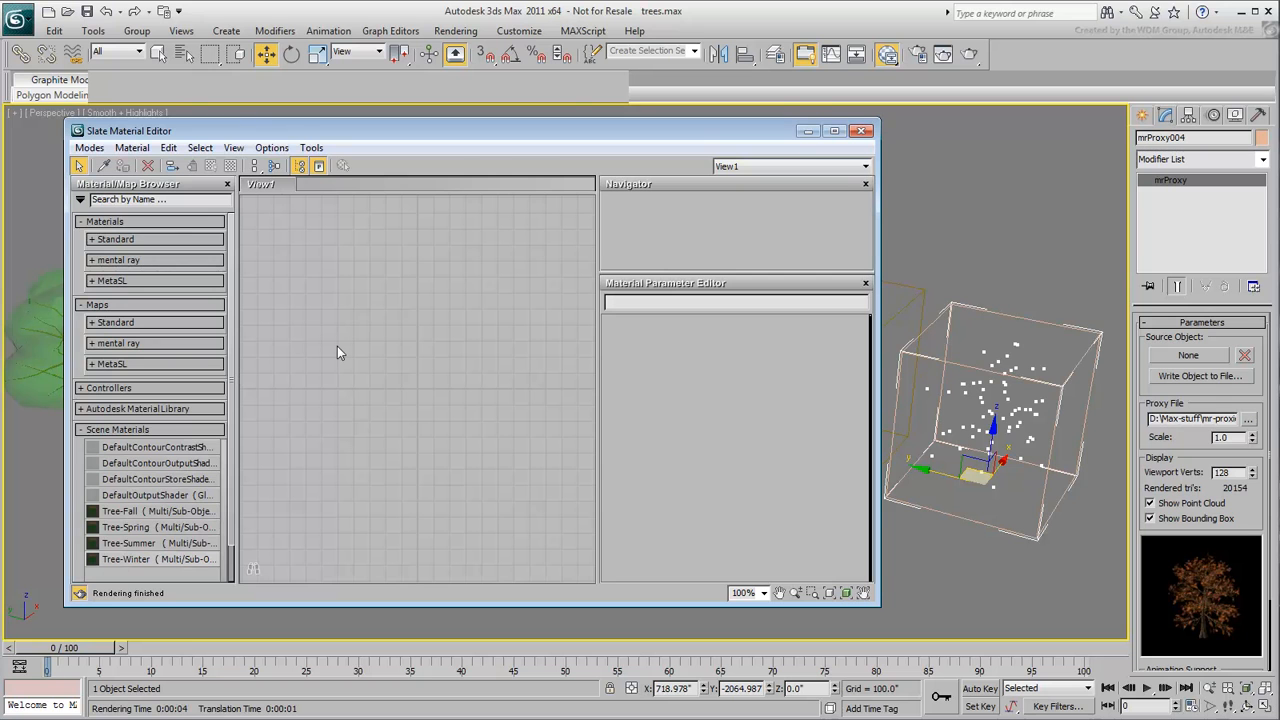
pyautogui.click(81, 199)
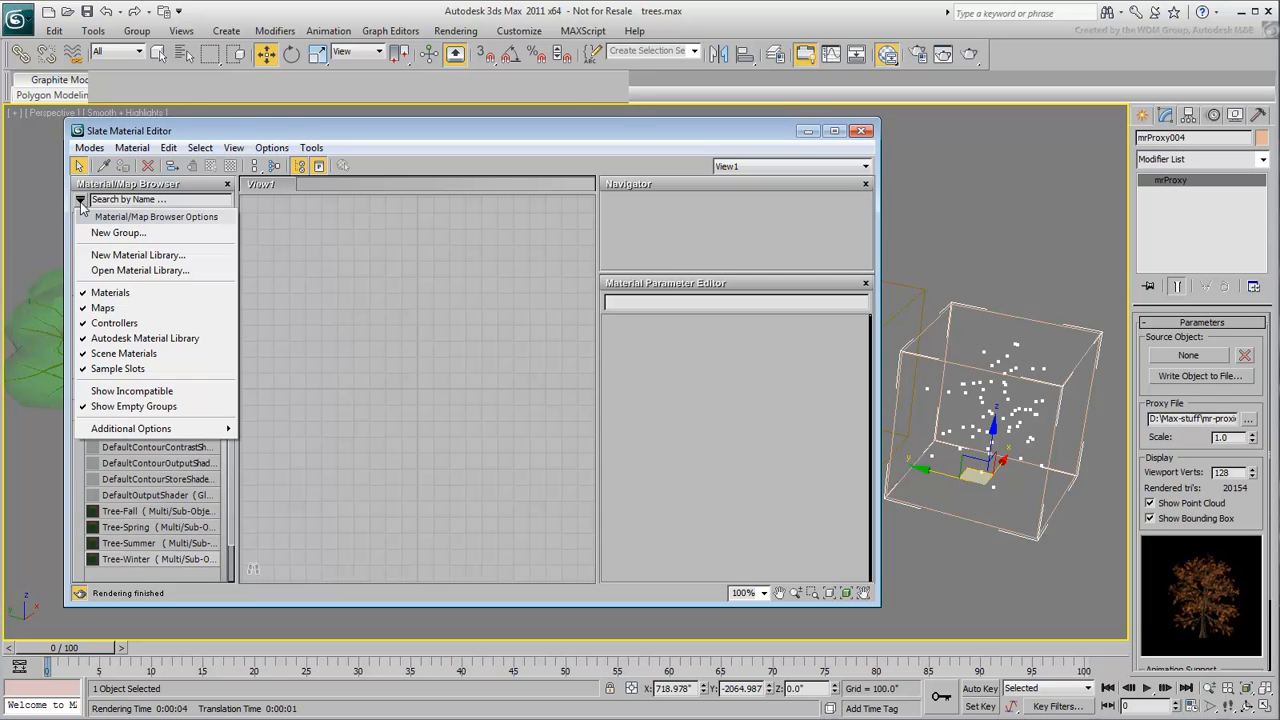
# Reopen the MyTrees.mat library from the mr-proxies folder into the browser
pyautogui.click(140, 270)
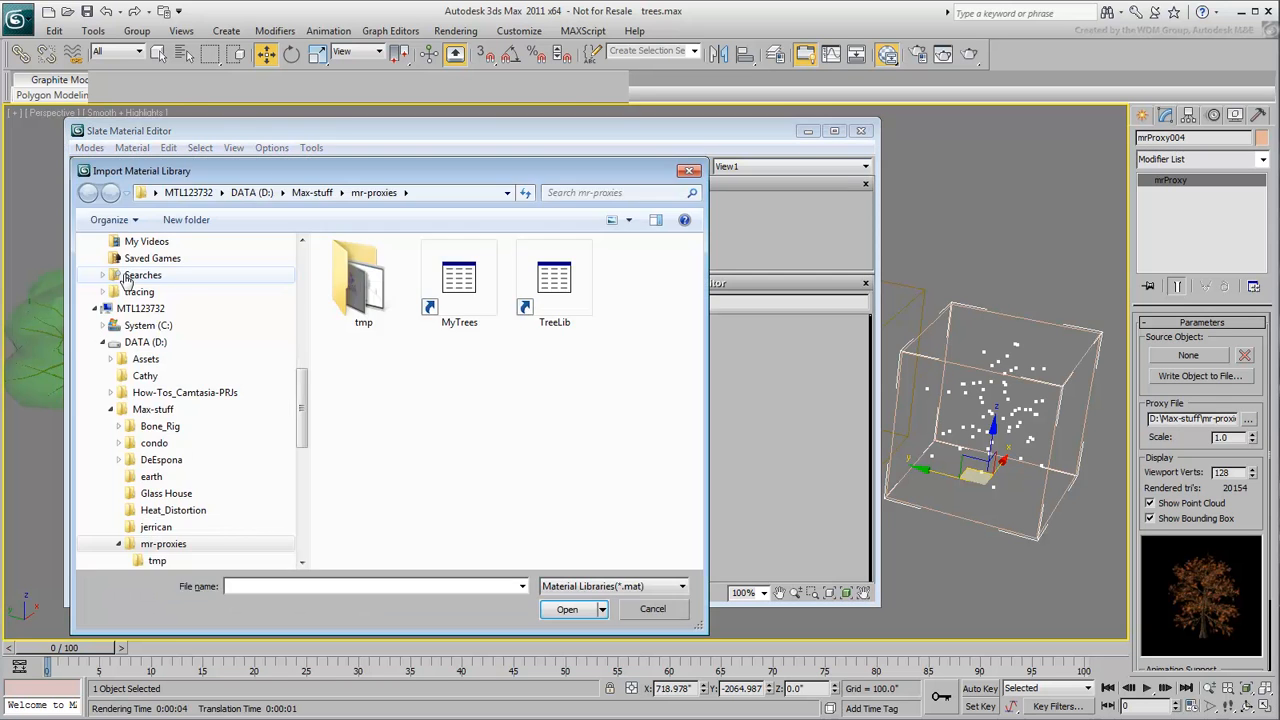
pyautogui.click(459, 280)
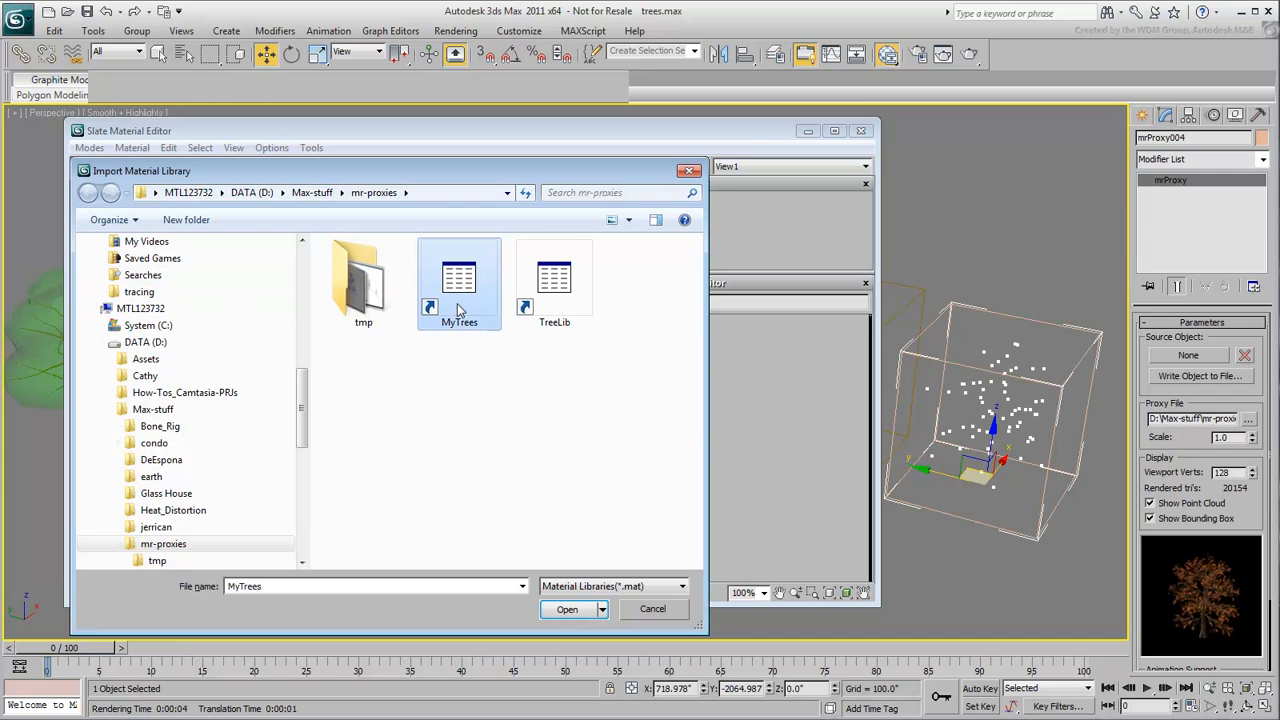
pyautogui.click(566, 609)
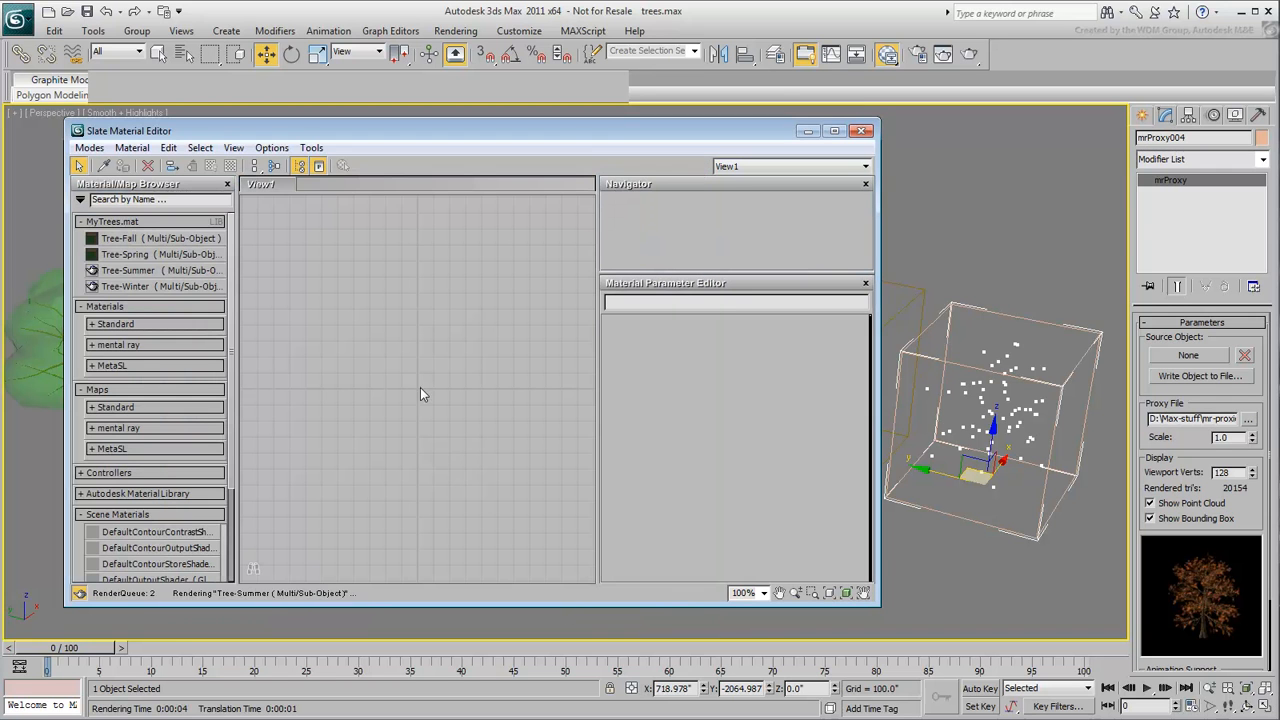